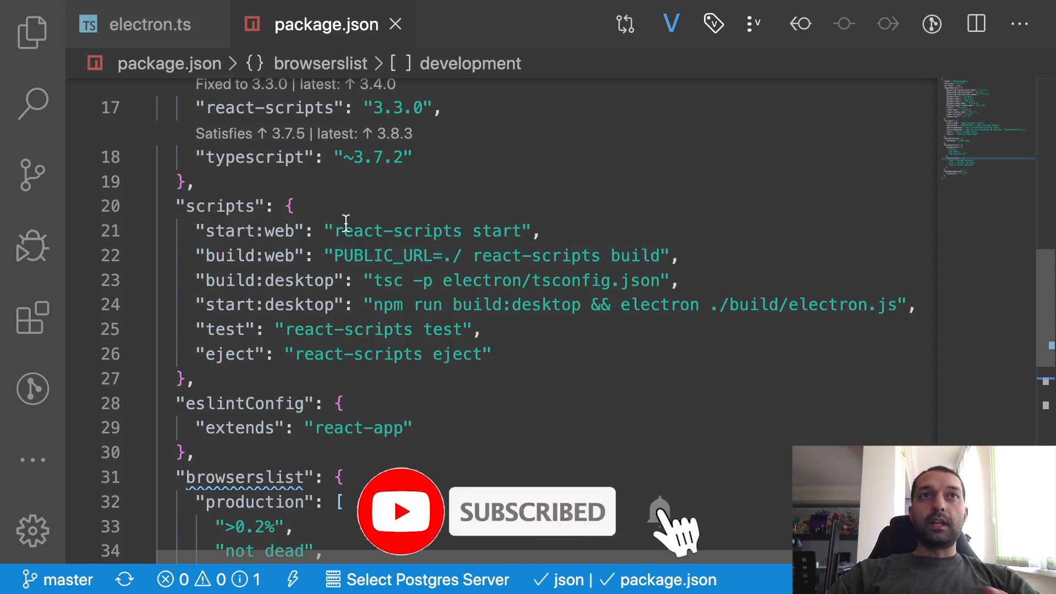
Scroll up and down through the open source file to review its code.
scroll(down, 3)
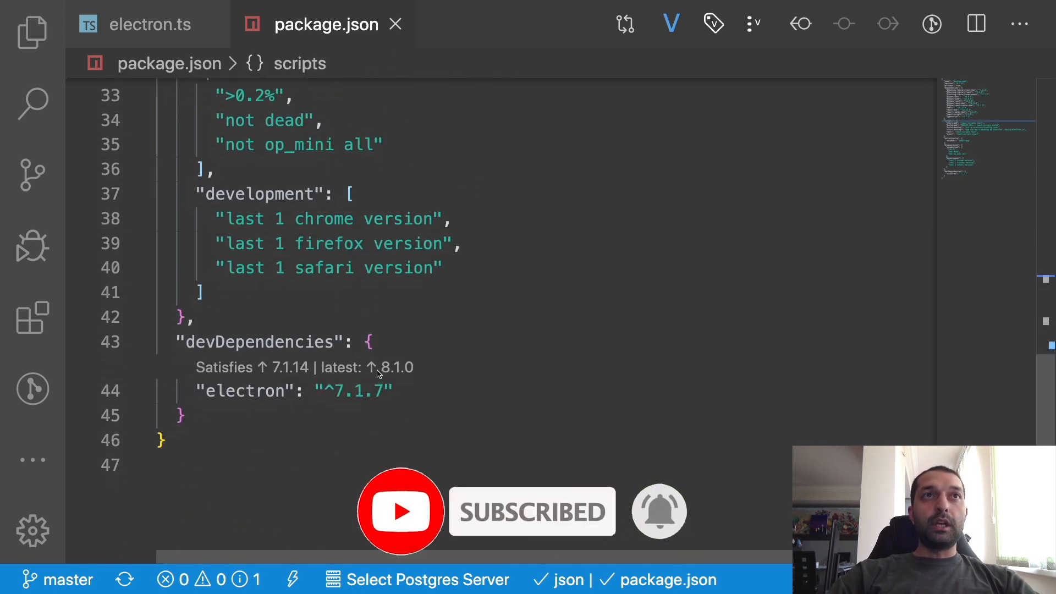
scroll(up, 3)
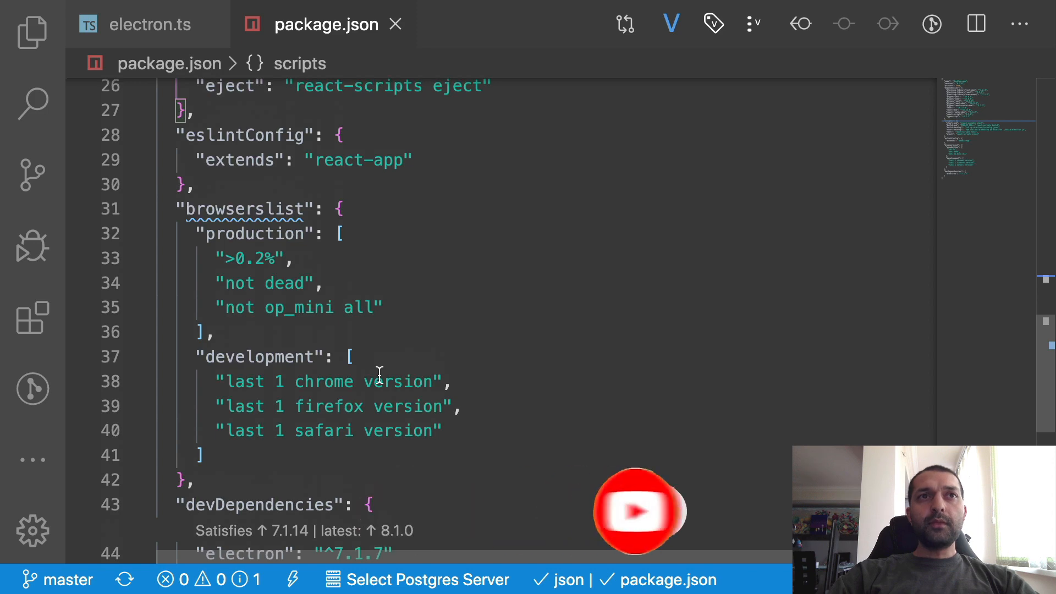
scroll(up, 3)
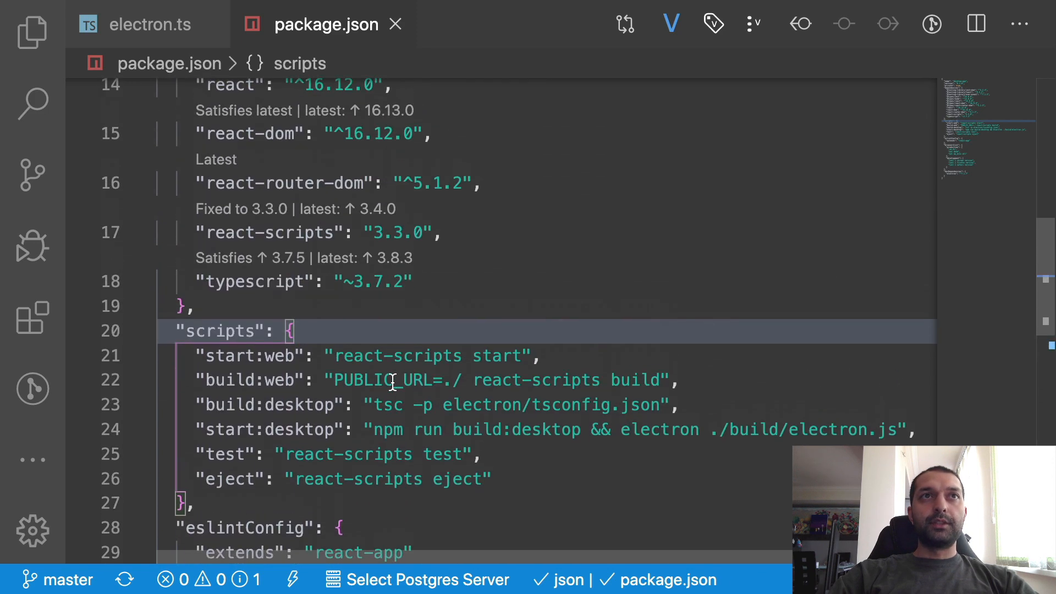
scroll(up, 3)
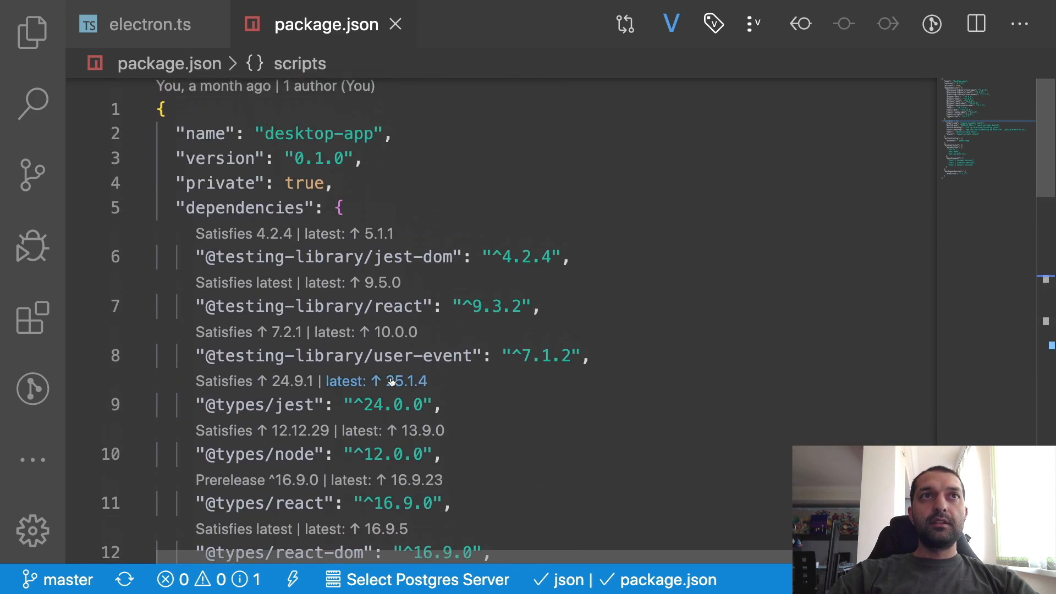
scroll(down, 3)
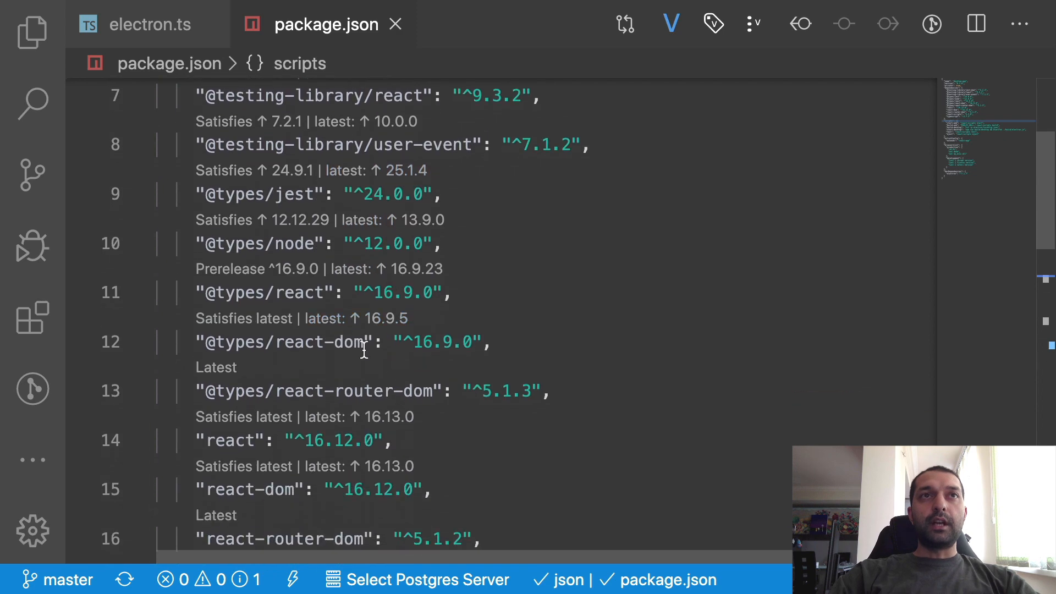
scroll(down, 3)
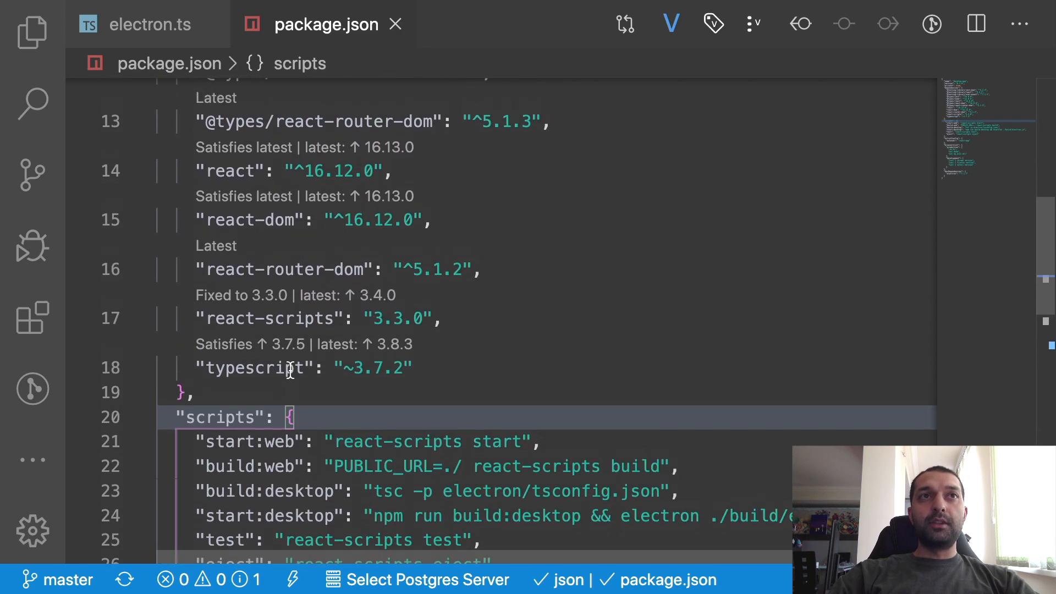
scroll(up, 3)
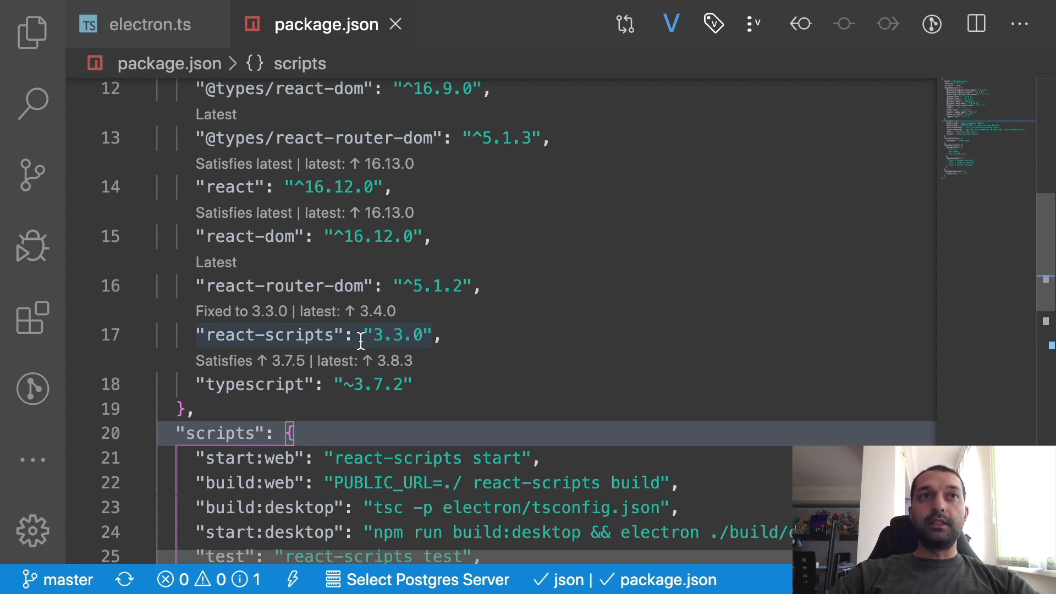
scroll(up, 3)
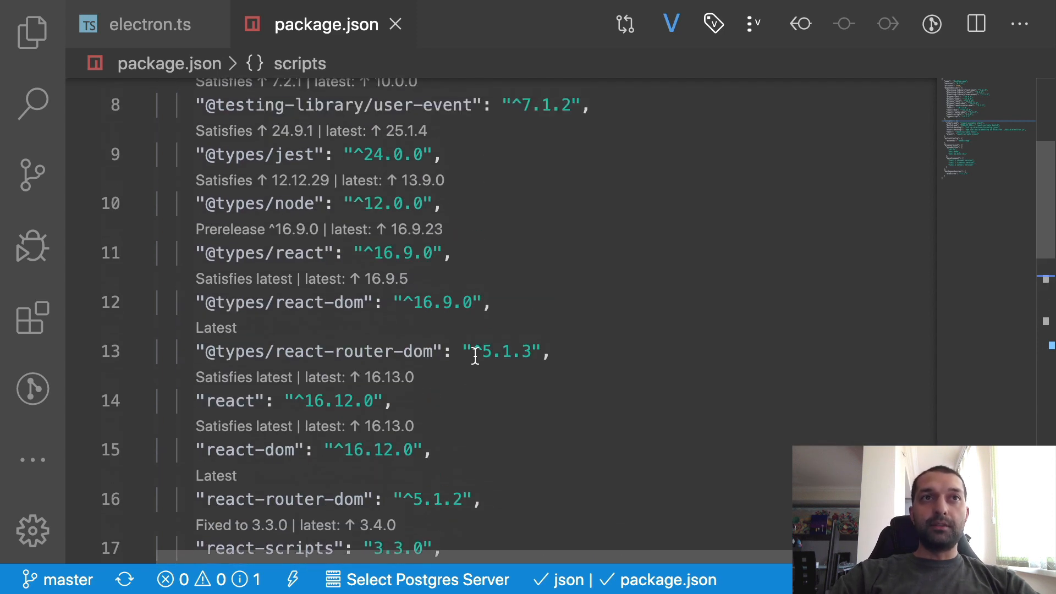
scroll(down, 3)
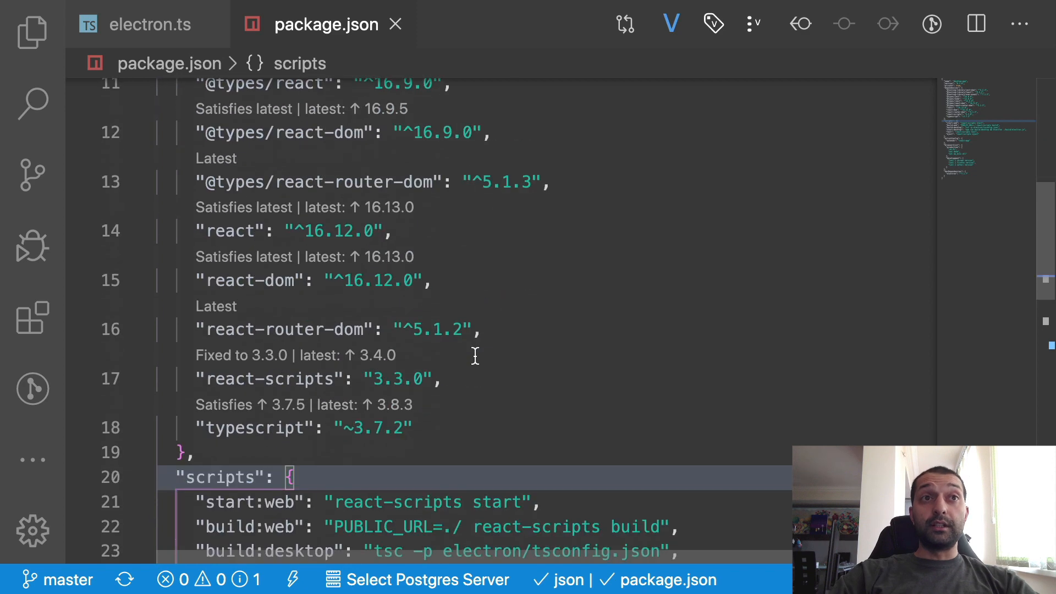
scroll(down, 3)
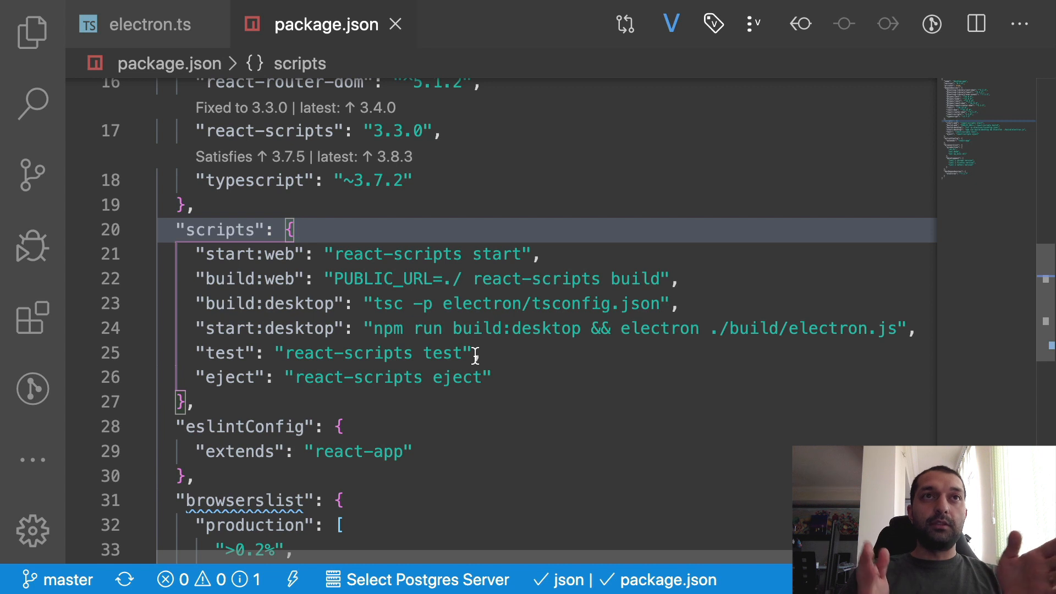
mouse_move(389, 181)
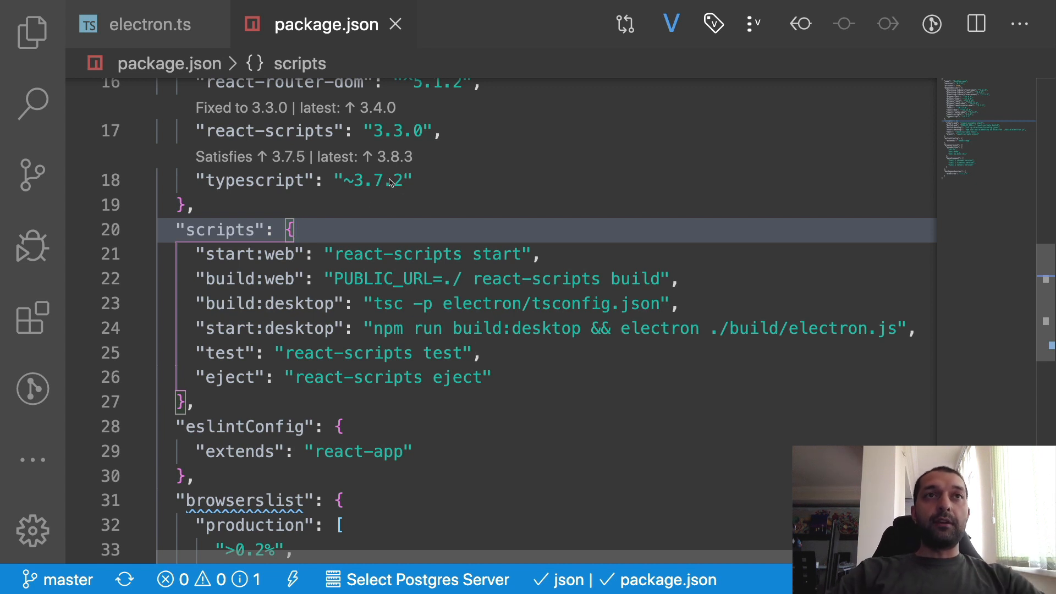
Review the build:web, start:desktop (electron.js path) and test scripts in package.json.
click(250, 254)
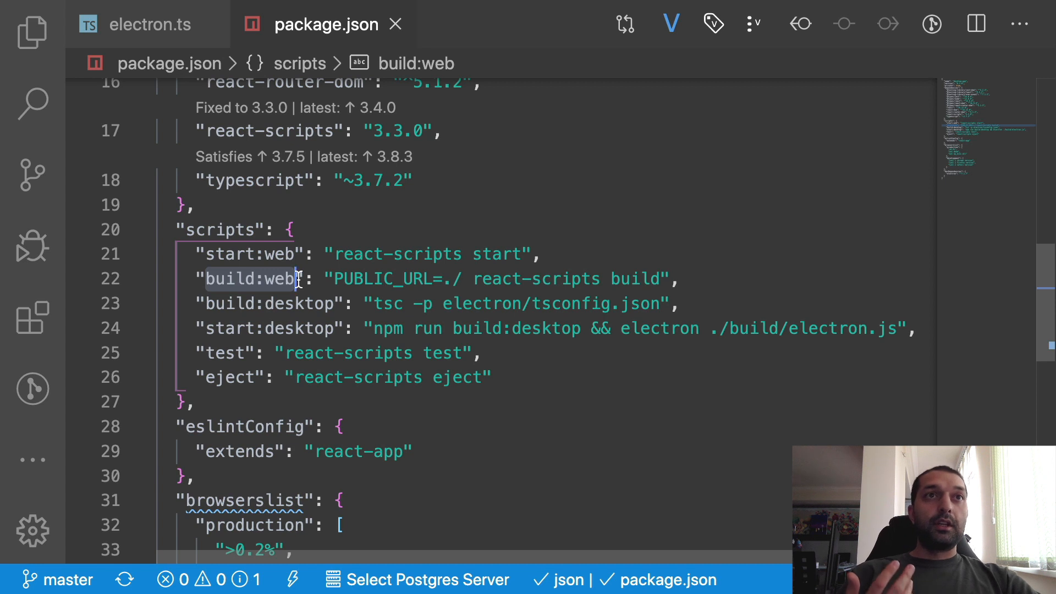
click(229, 303)
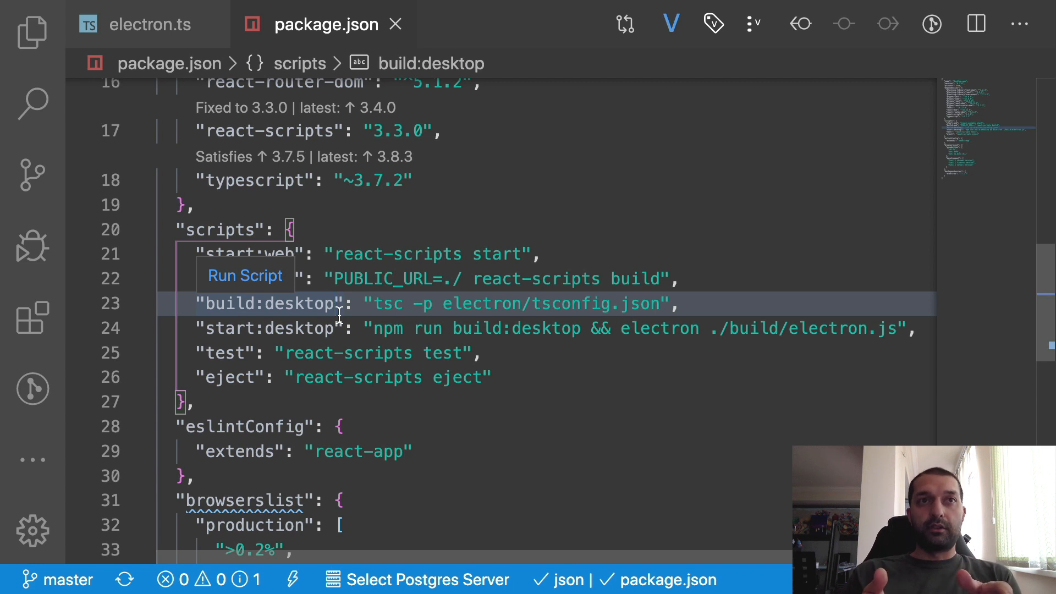
mouse_move(245, 347)
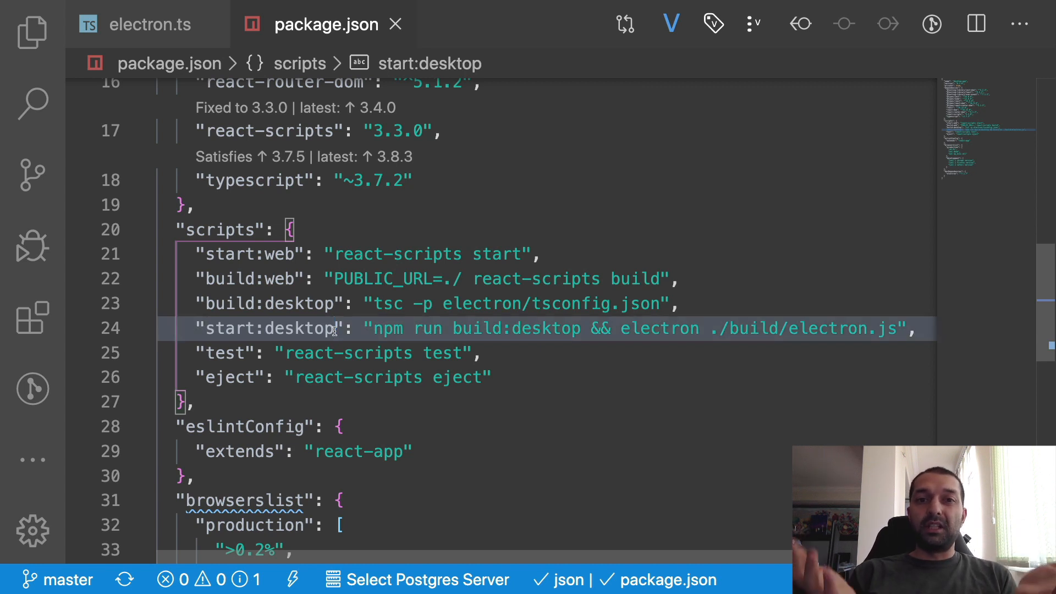
mouse_move(730, 314)
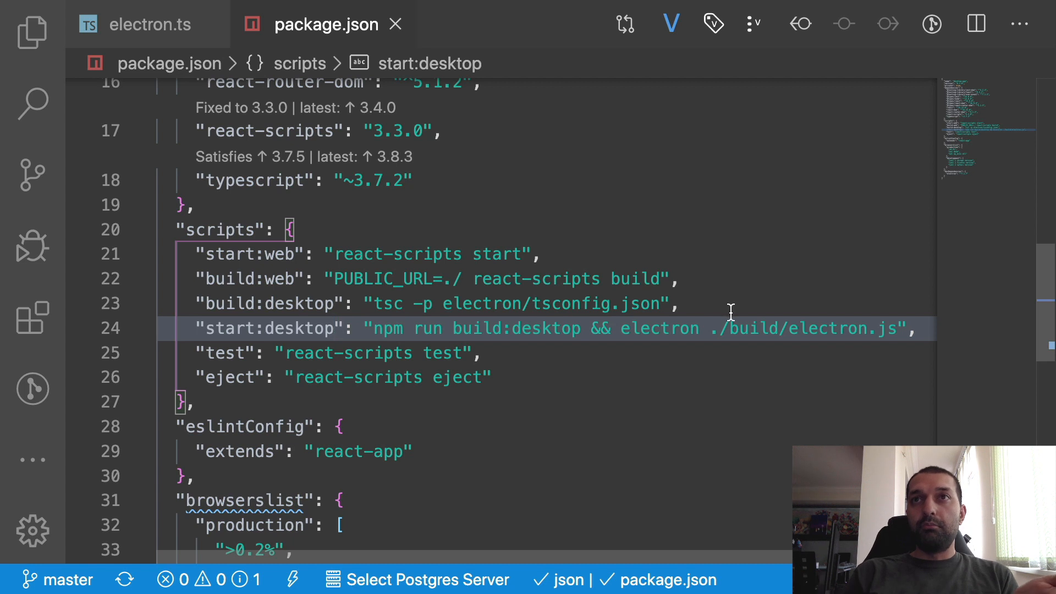
double_click(802, 328)
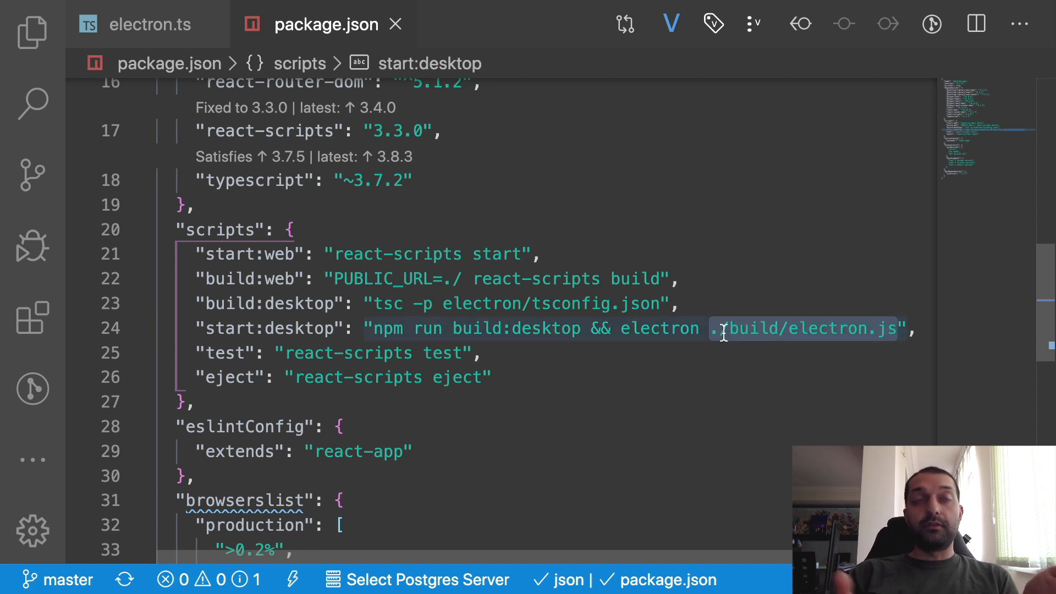
mouse_move(226, 352)
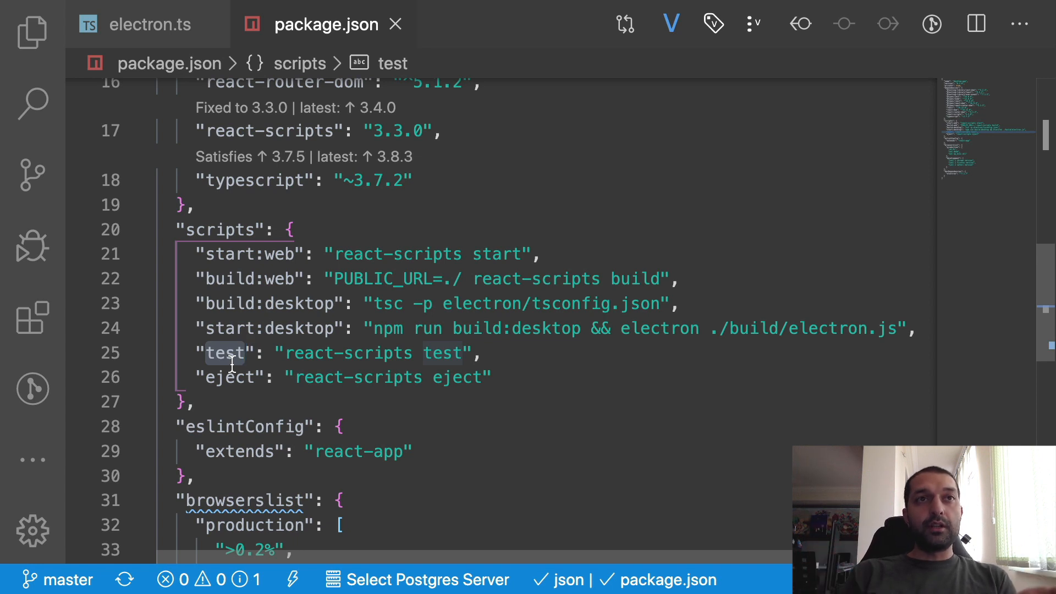
click(228, 377)
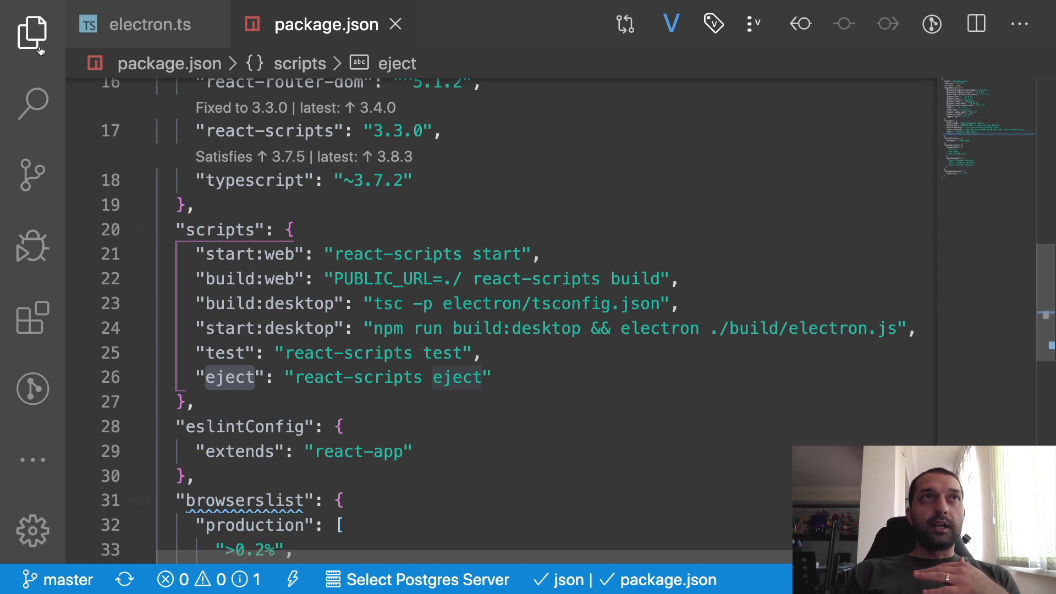
Show the Explorer tree and open index.tsx from the Main app folder.
click(32, 35)
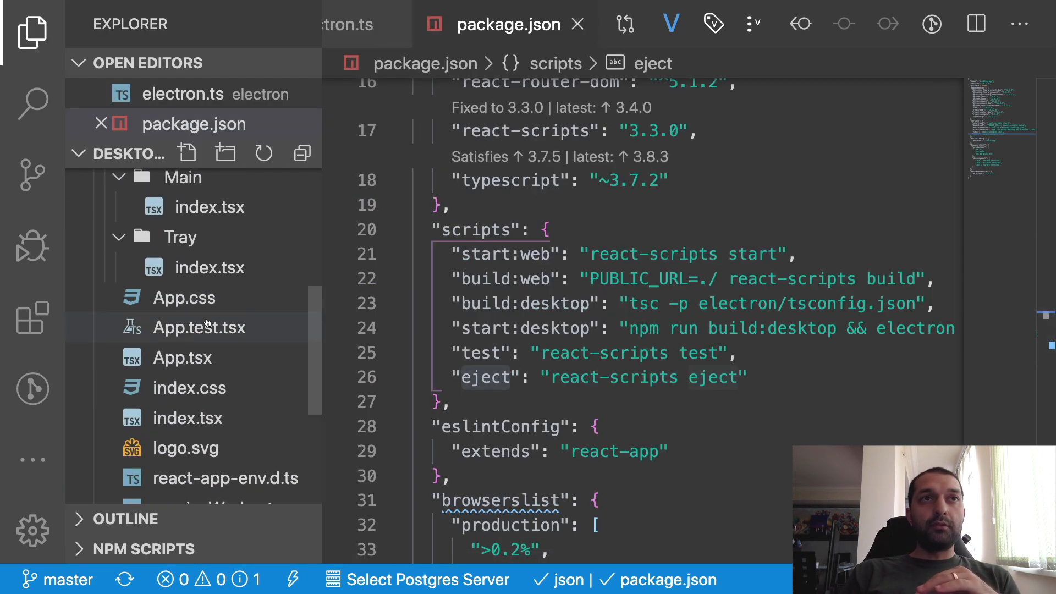
scroll(up, 3)
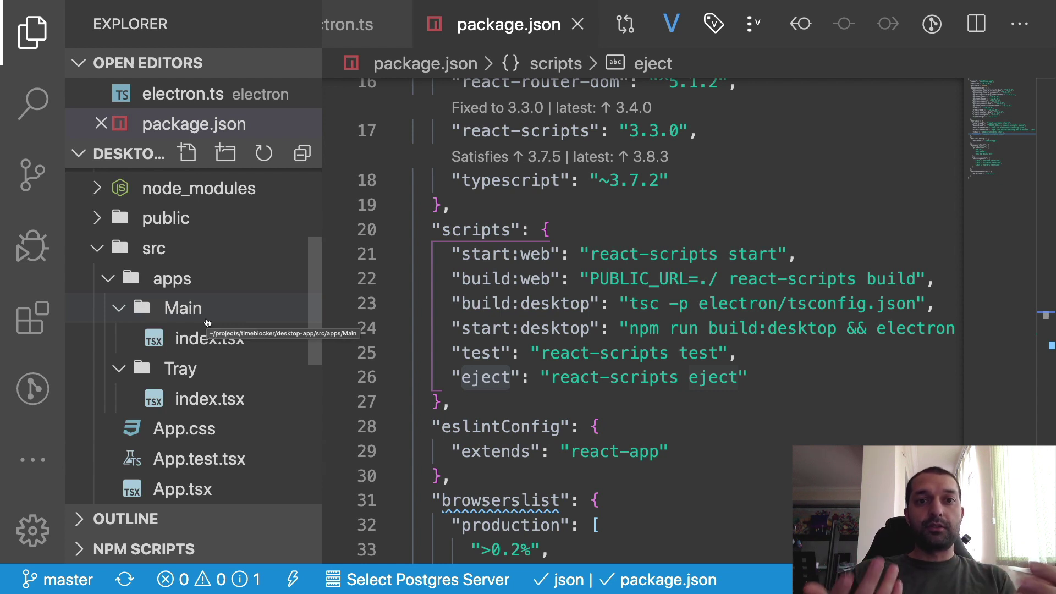
mouse_move(209, 337)
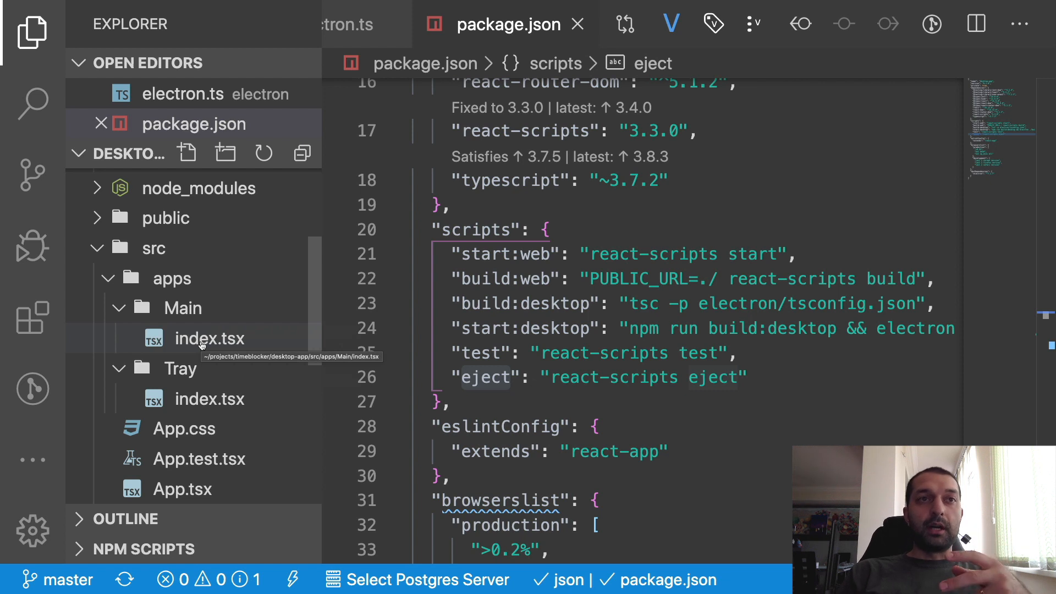
mouse_move(209, 349)
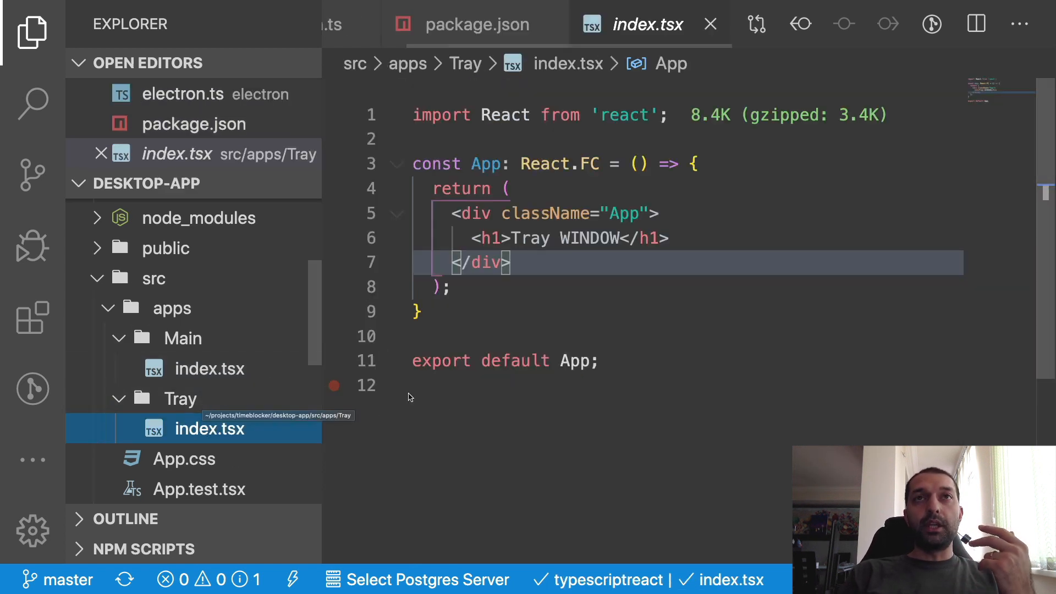
click(209, 369)
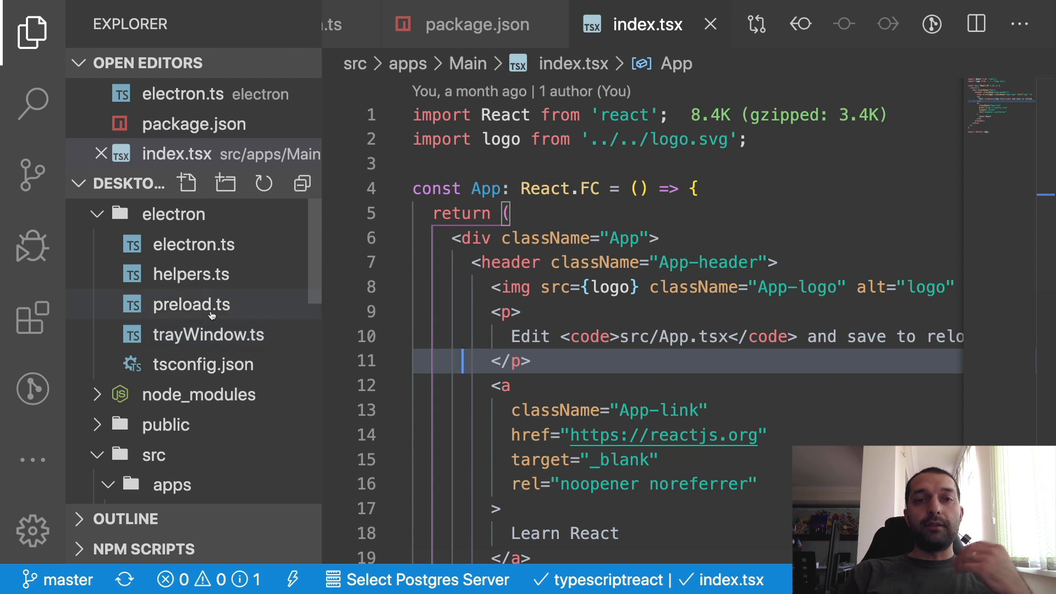
mouse_move(191, 305)
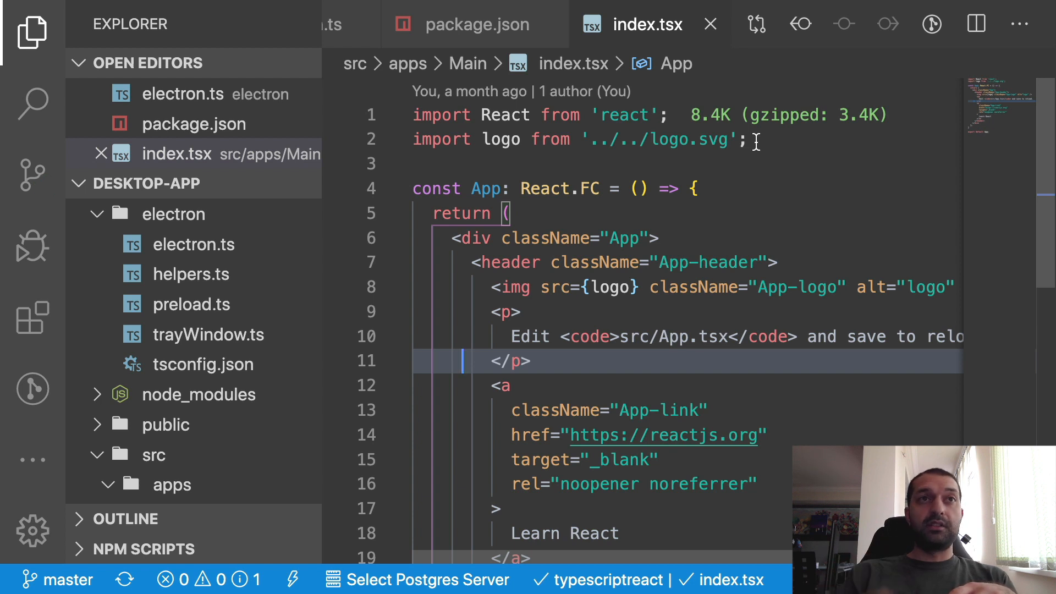
mouse_move(209, 335)
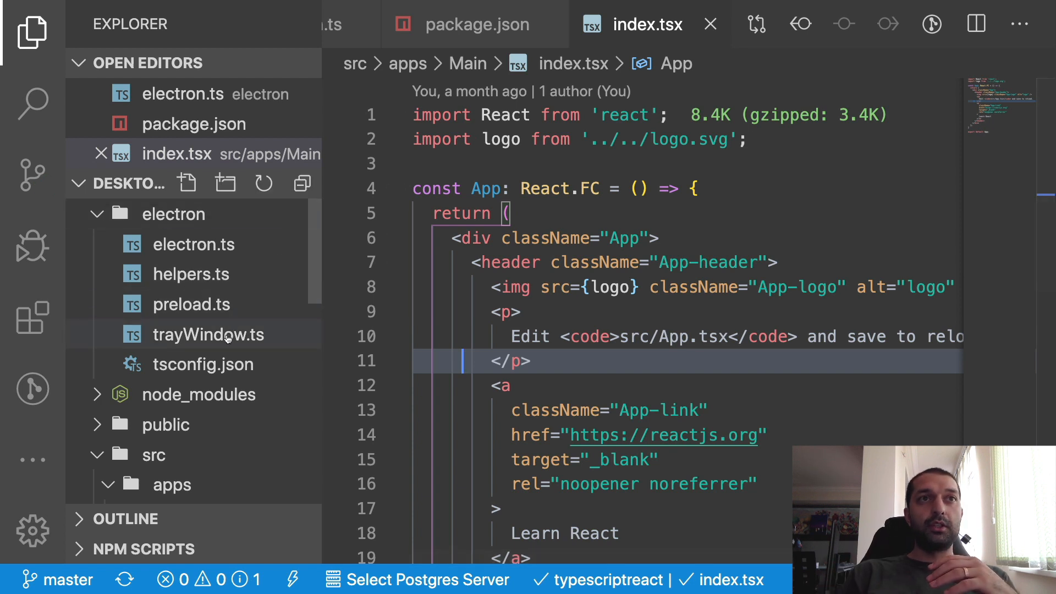
mouse_move(209, 334)
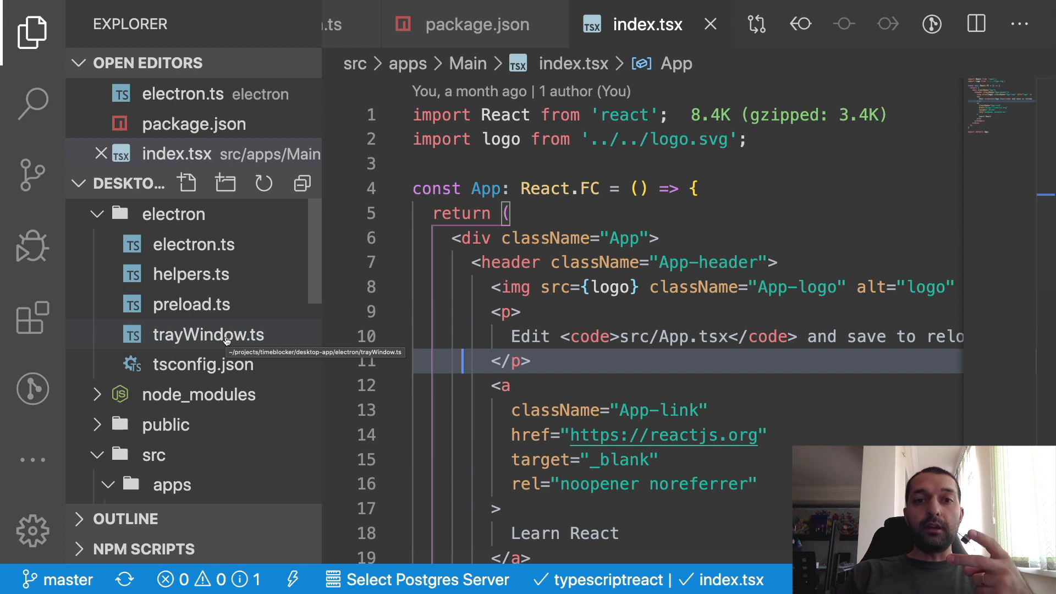
Open trayWindow.ts and look at the margin x value in WINDOW_SIZE_DEFAULTS.
click(209, 334)
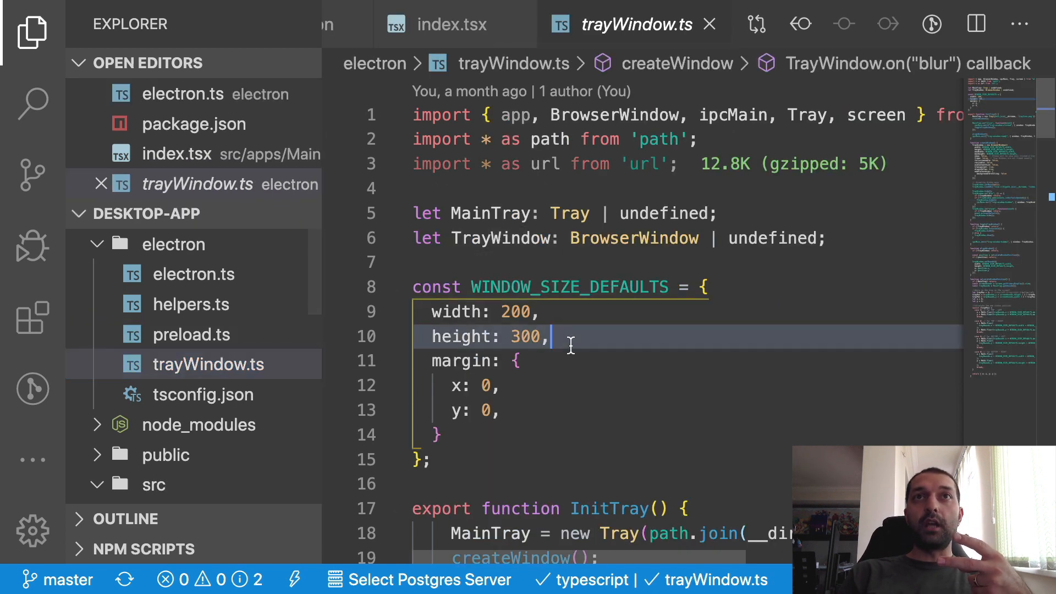
scroll(down, 3)
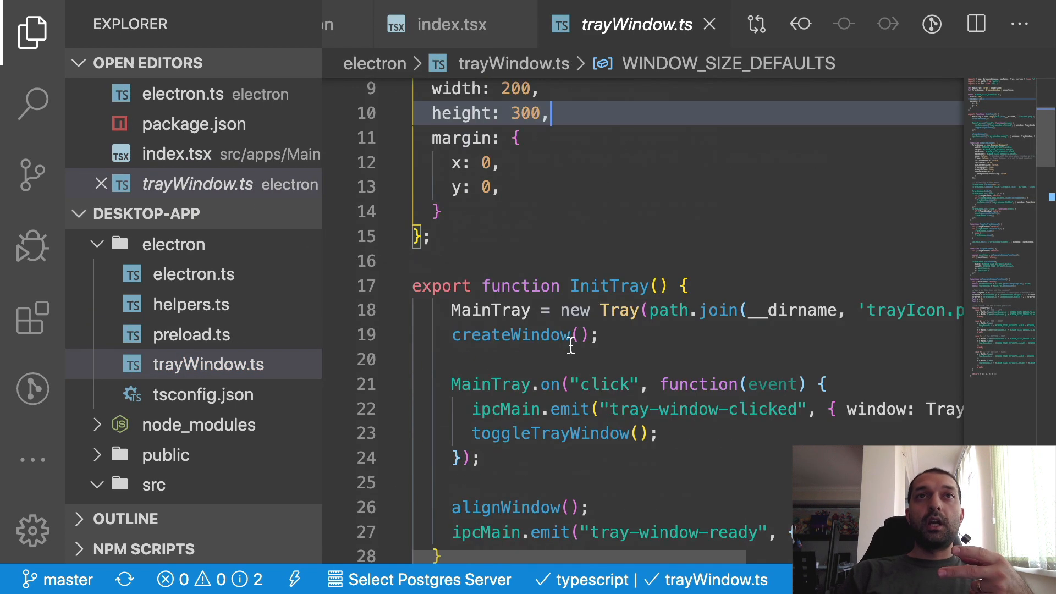
scroll(up, 3)
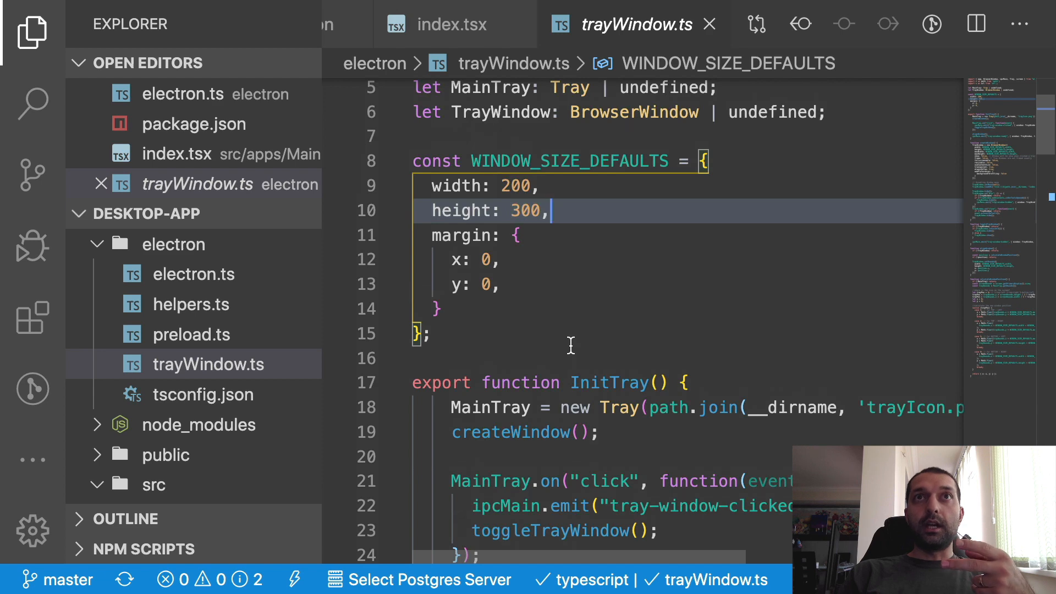
scroll(down, 3)
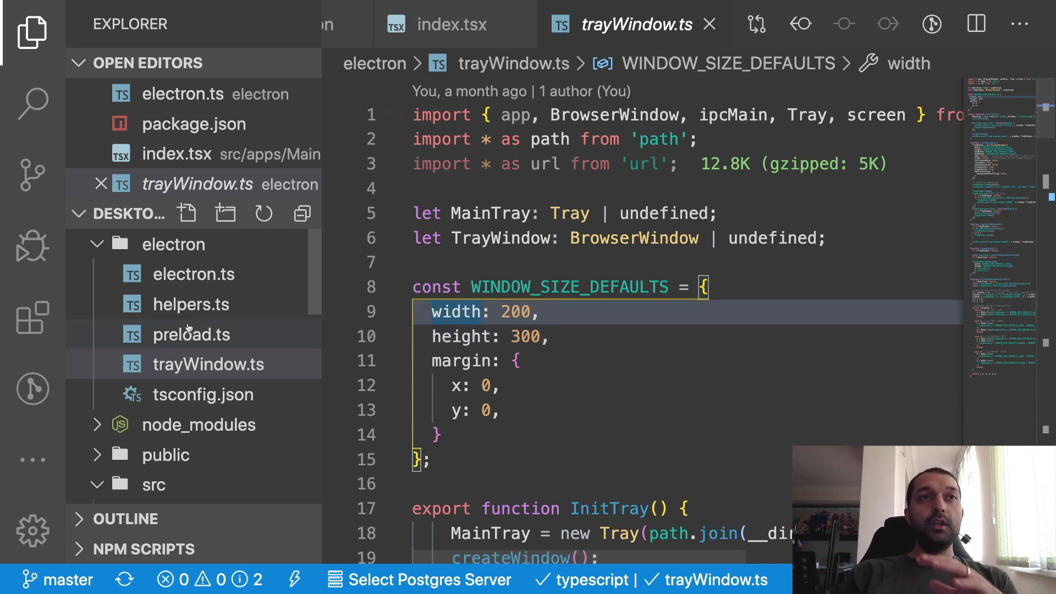
click(483, 385)
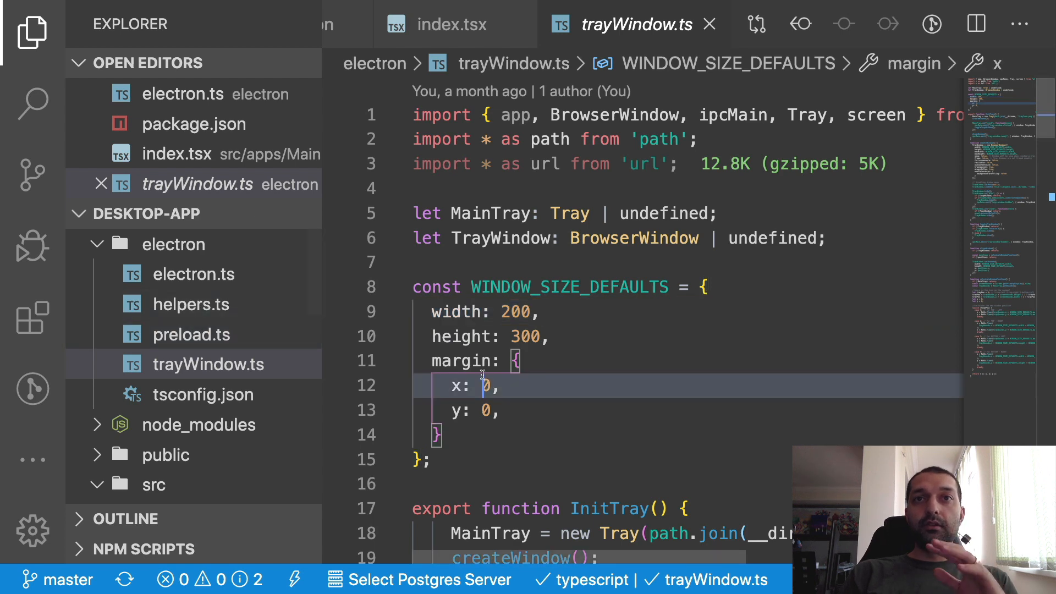
Scroll back and forth through the rest of the tray window code to read it.
scroll(down, 3)
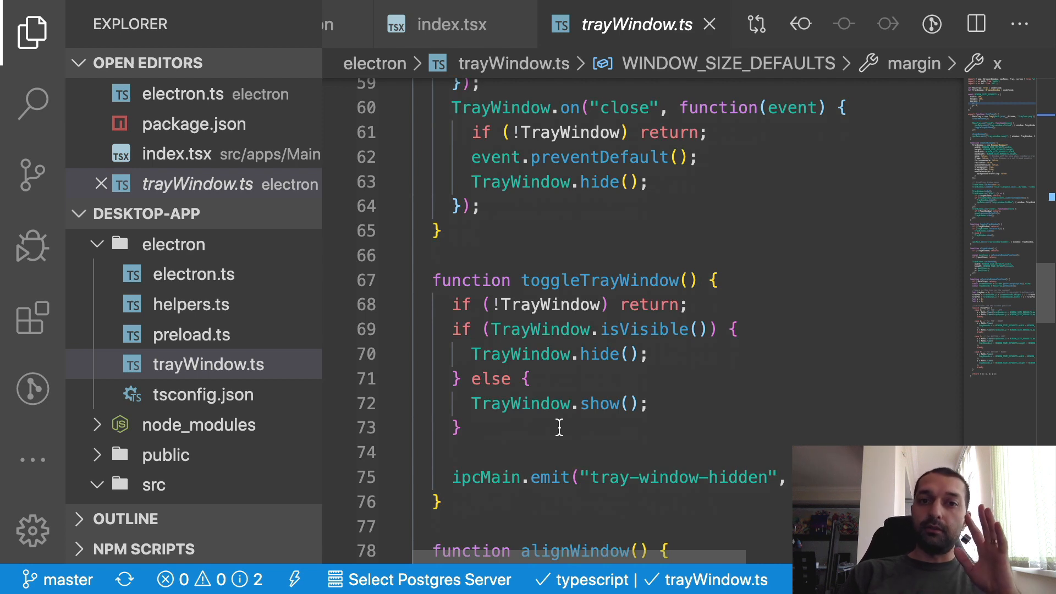
scroll(up, 3)
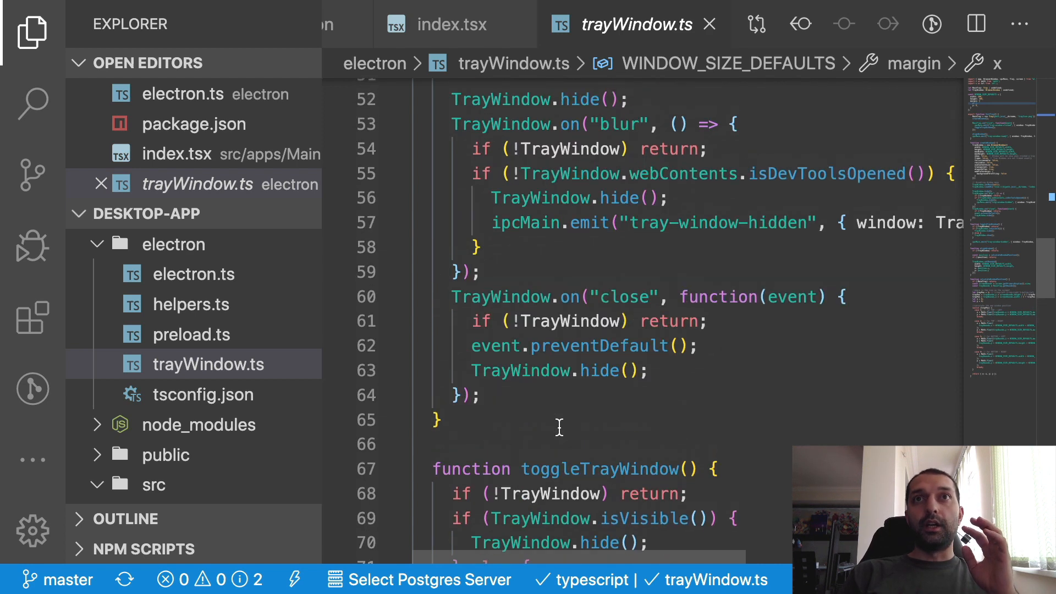
scroll(up, 3)
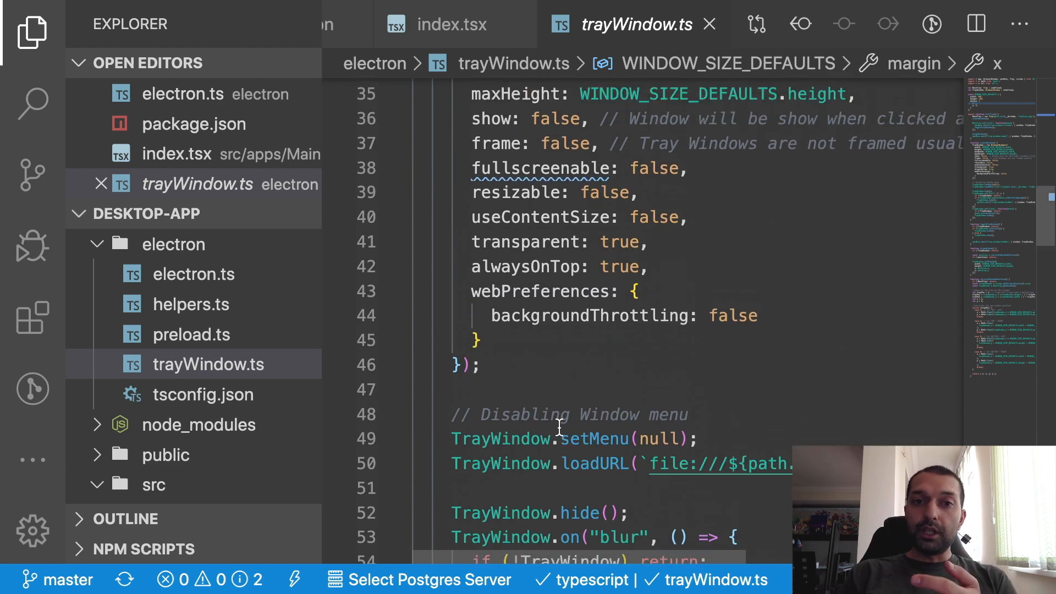
scroll(down, 3)
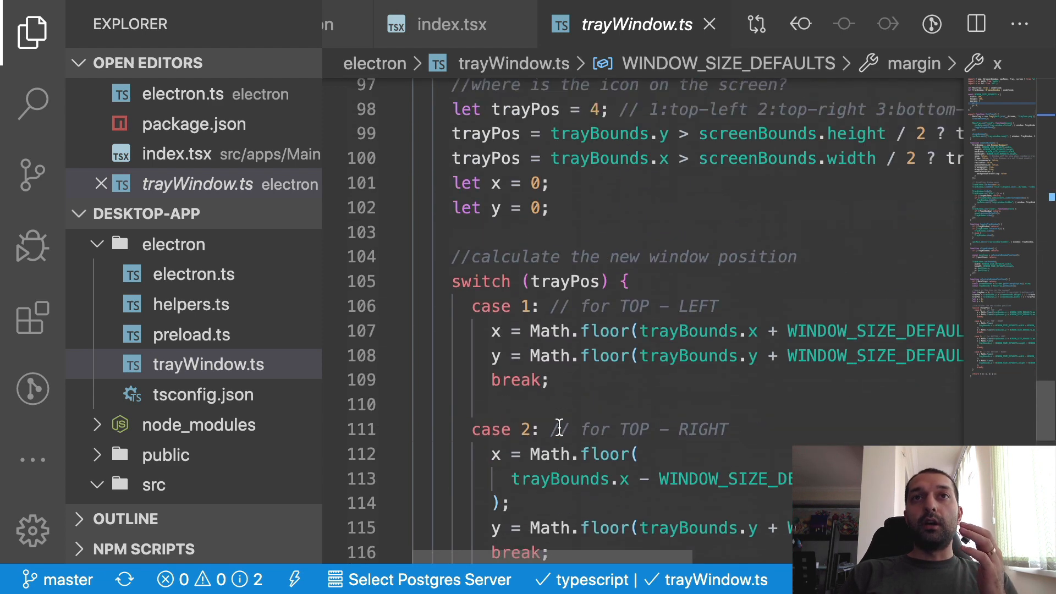
scroll(up, 3)
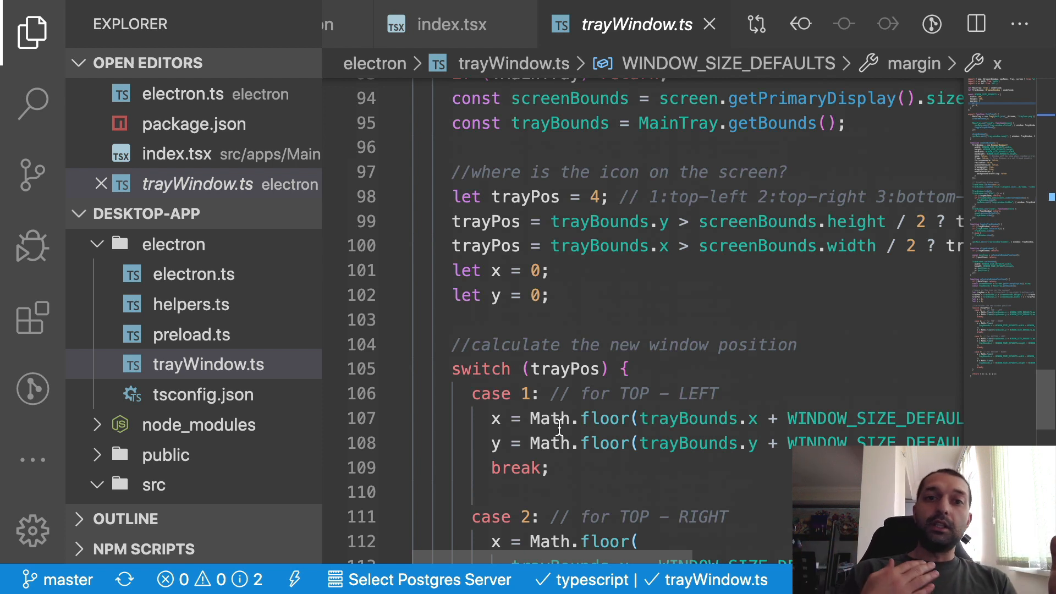
mouse_move(643, 451)
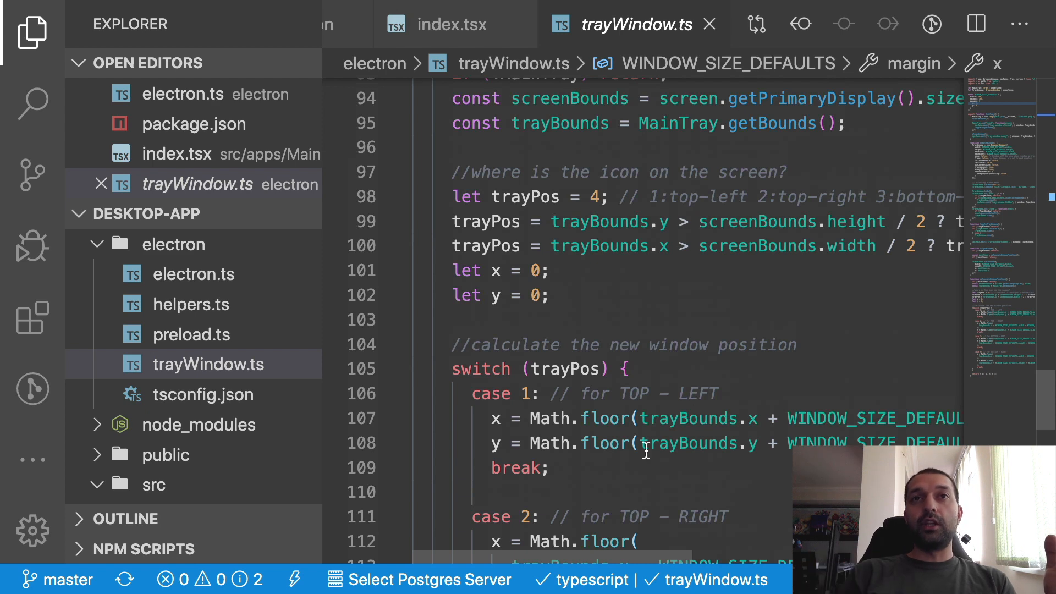
scroll(up, 3)
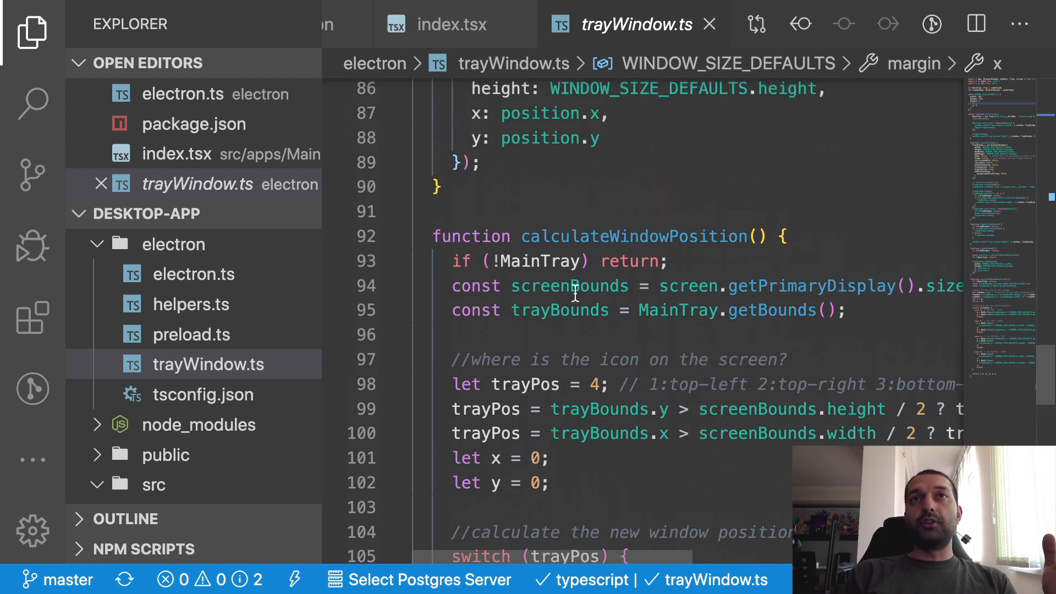
scroll(down, 3)
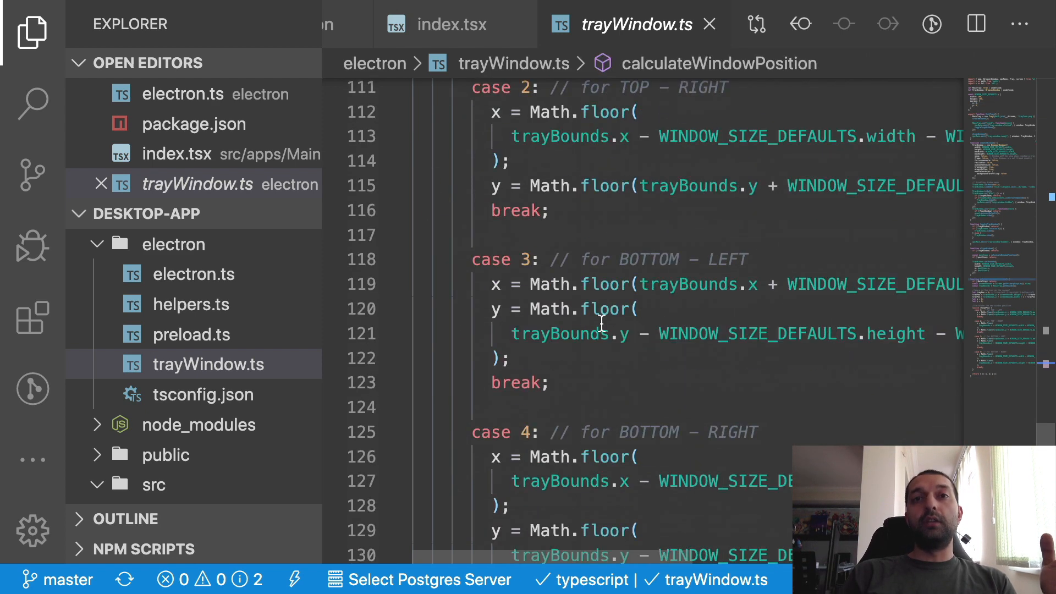
scroll(up, 3)
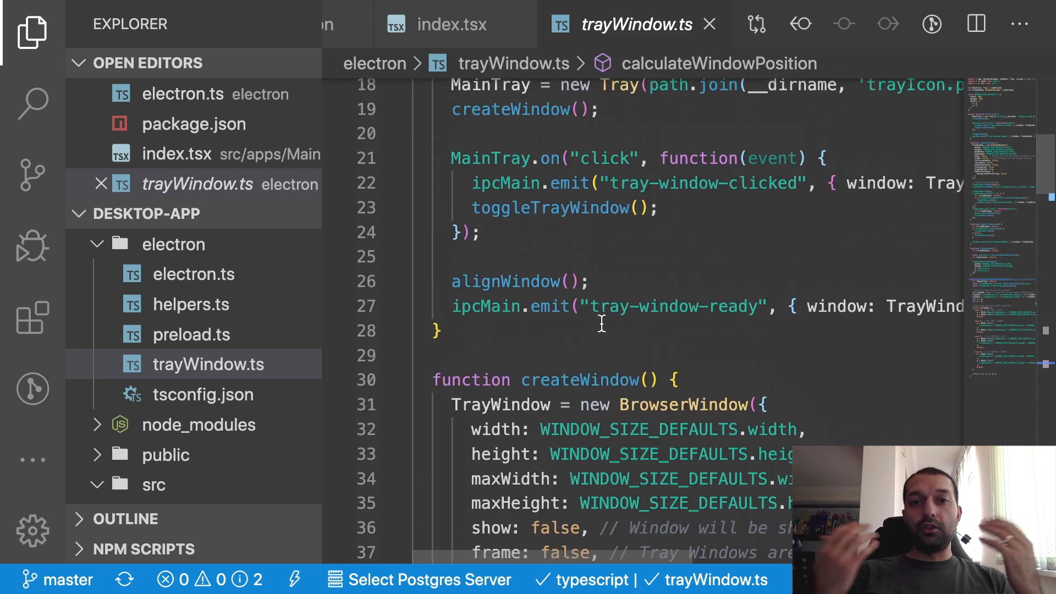
scroll(up, 3)
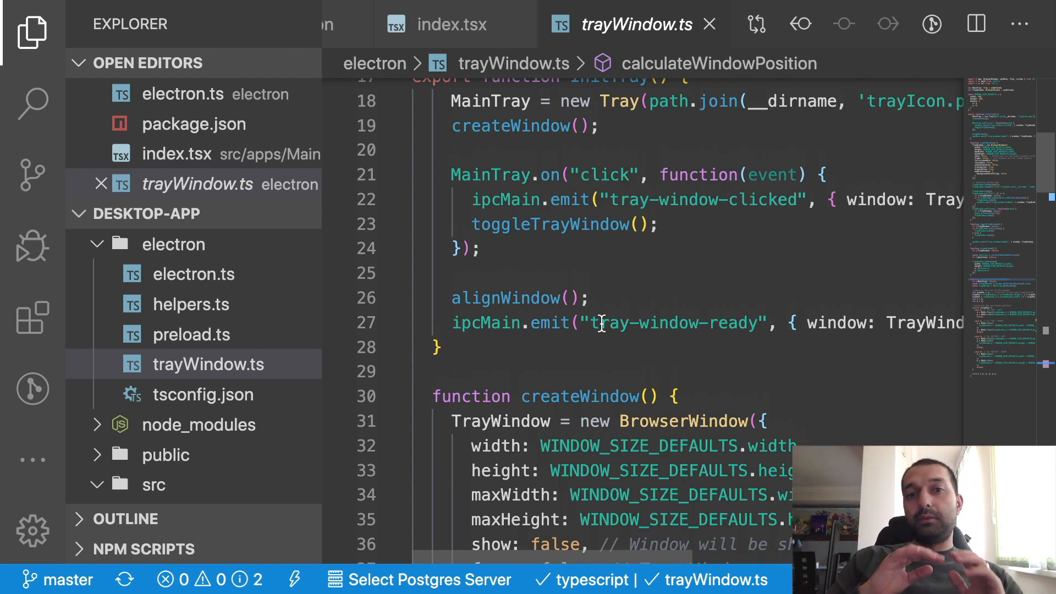
scroll(down, 3)
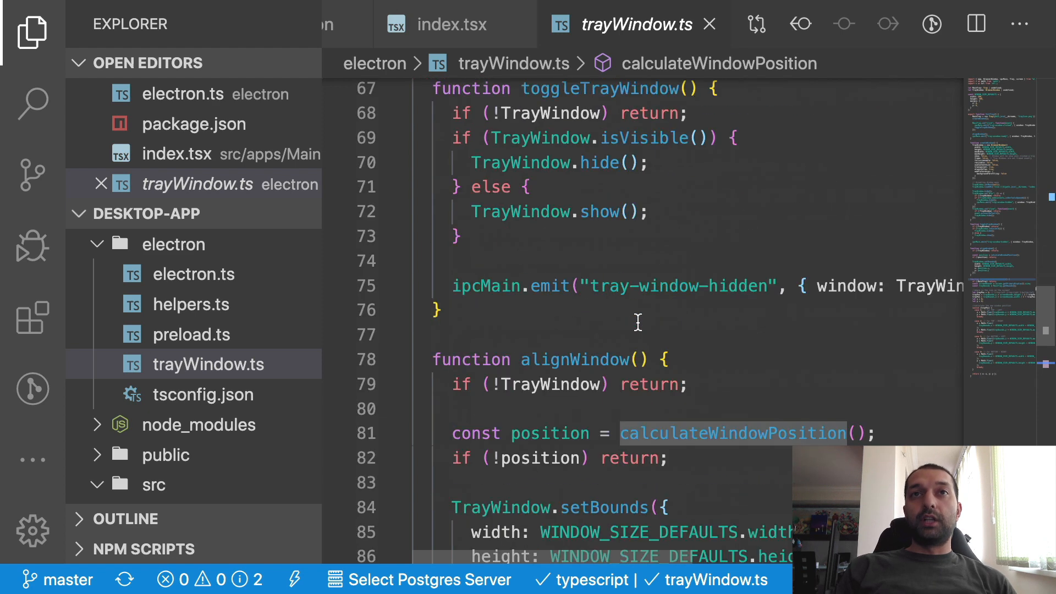
scroll(up, 3)
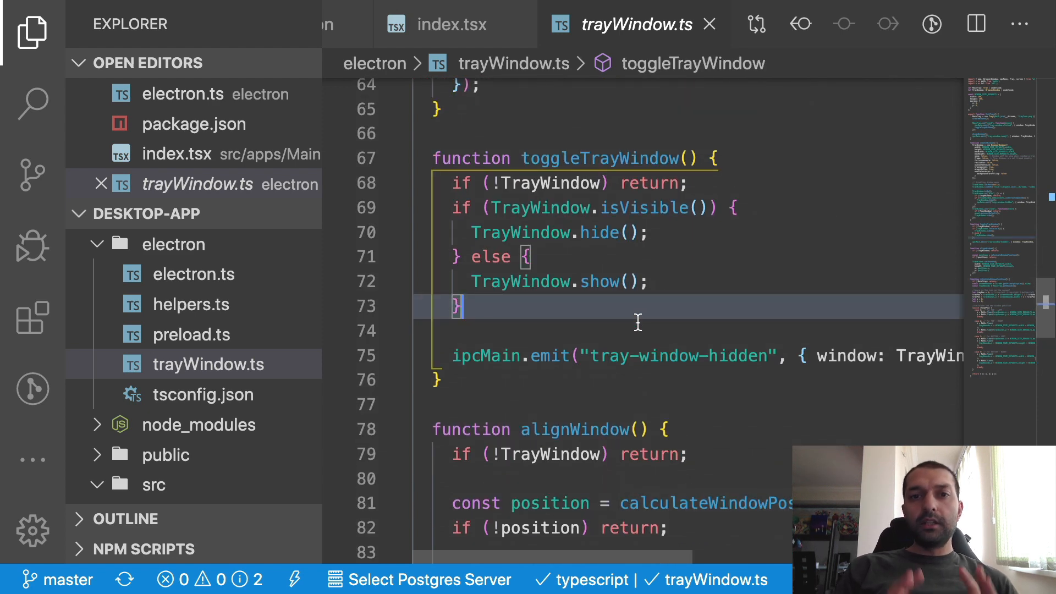
mouse_move(218, 352)
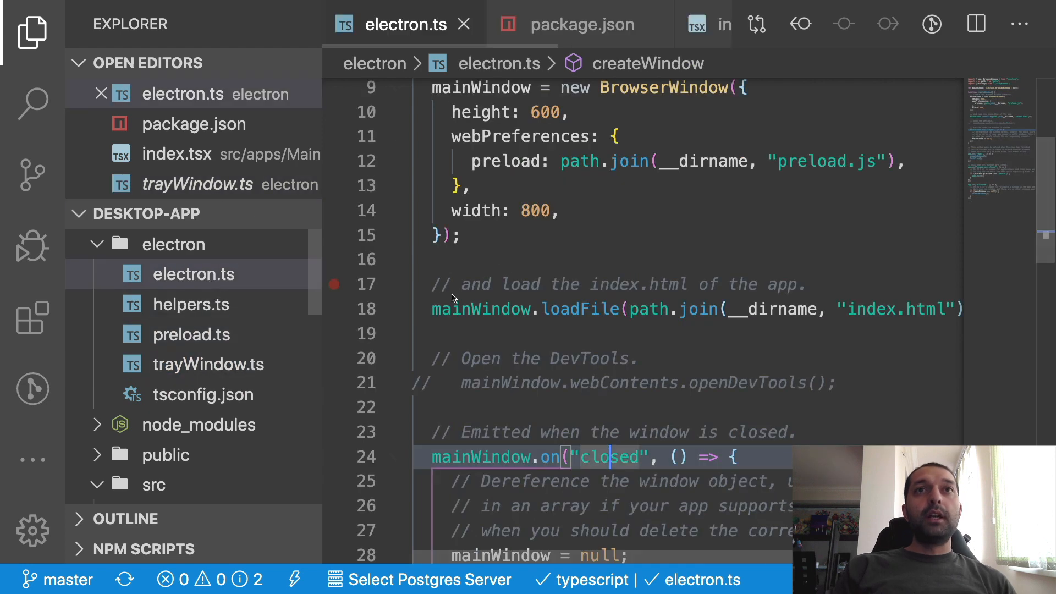
scroll(up, 3)
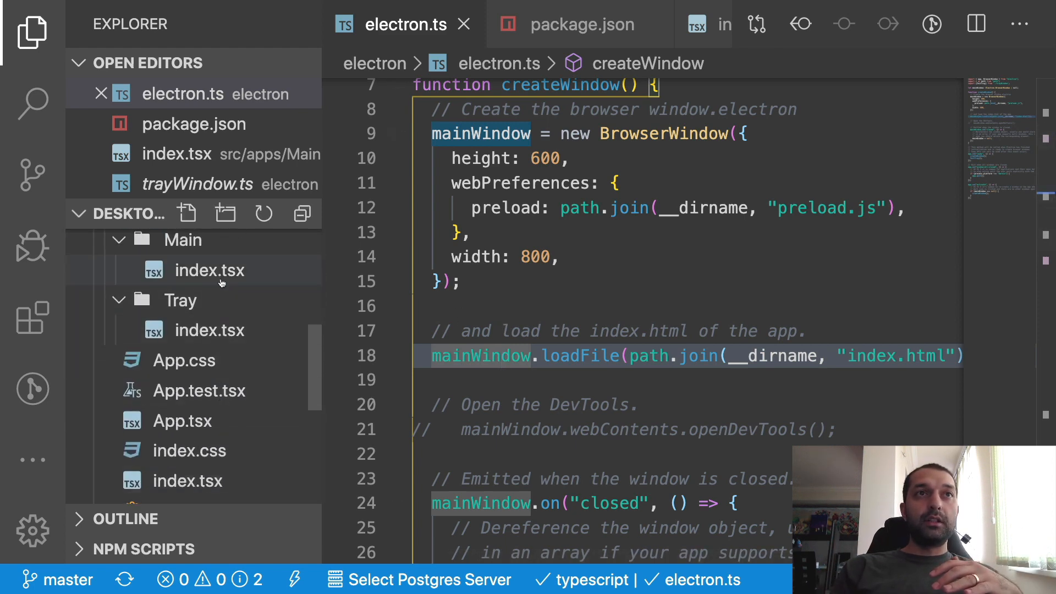
click(209, 271)
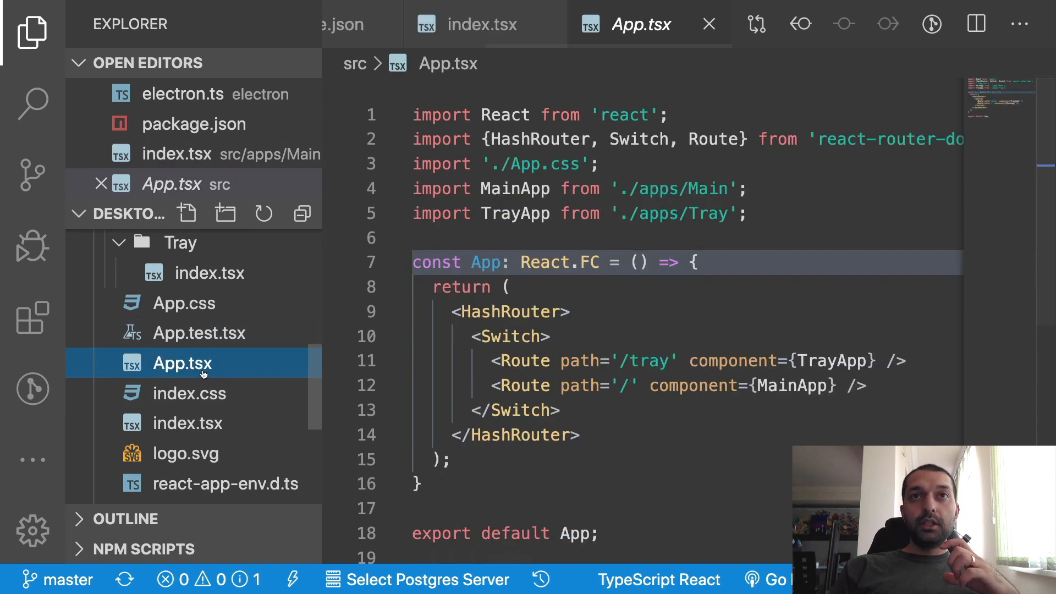
click(515, 320)
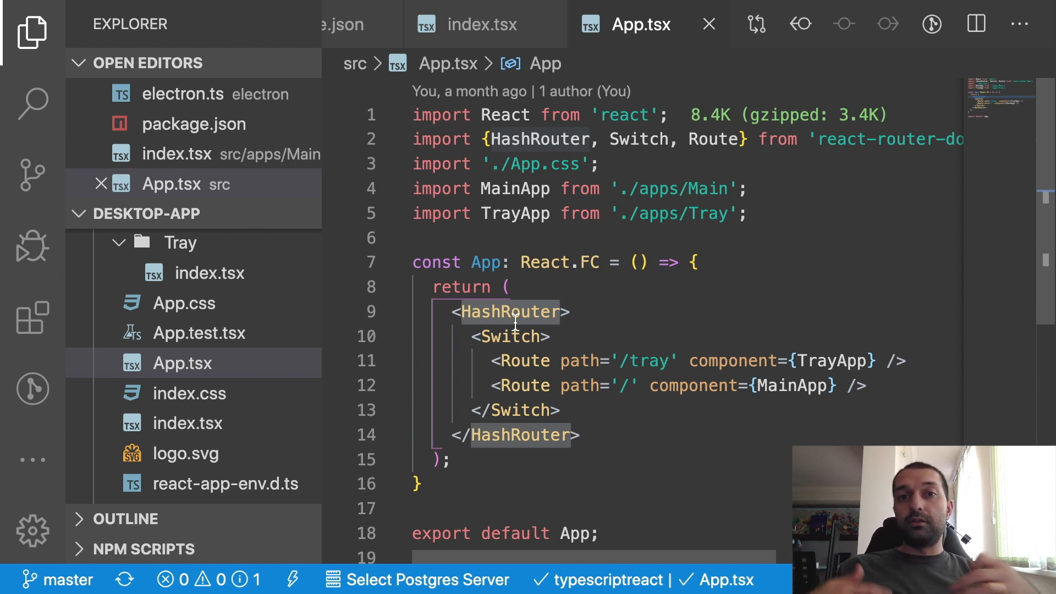
mouse_move(280, 287)
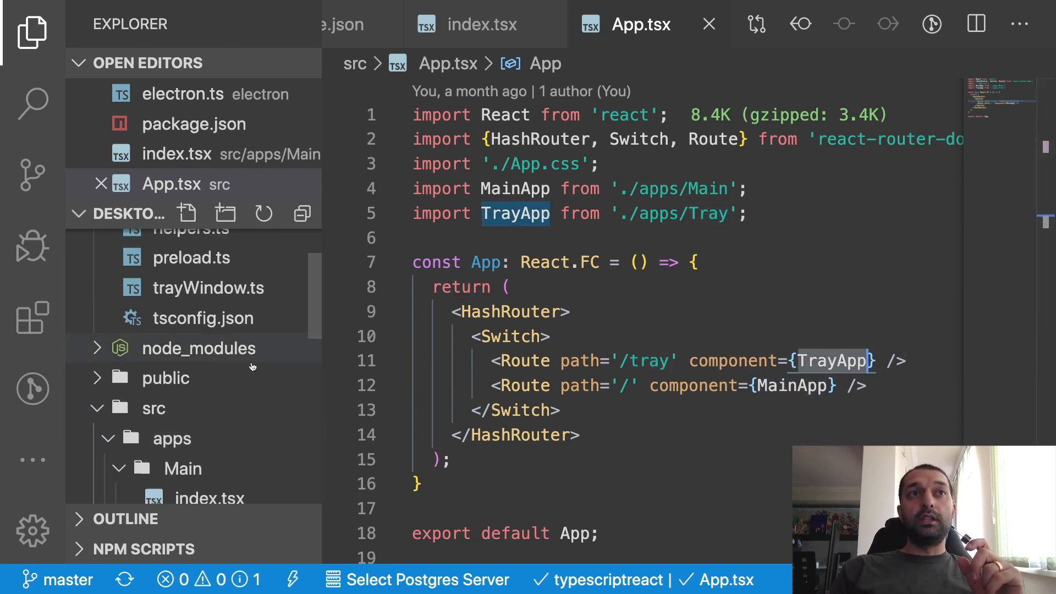
scroll(down, 3)
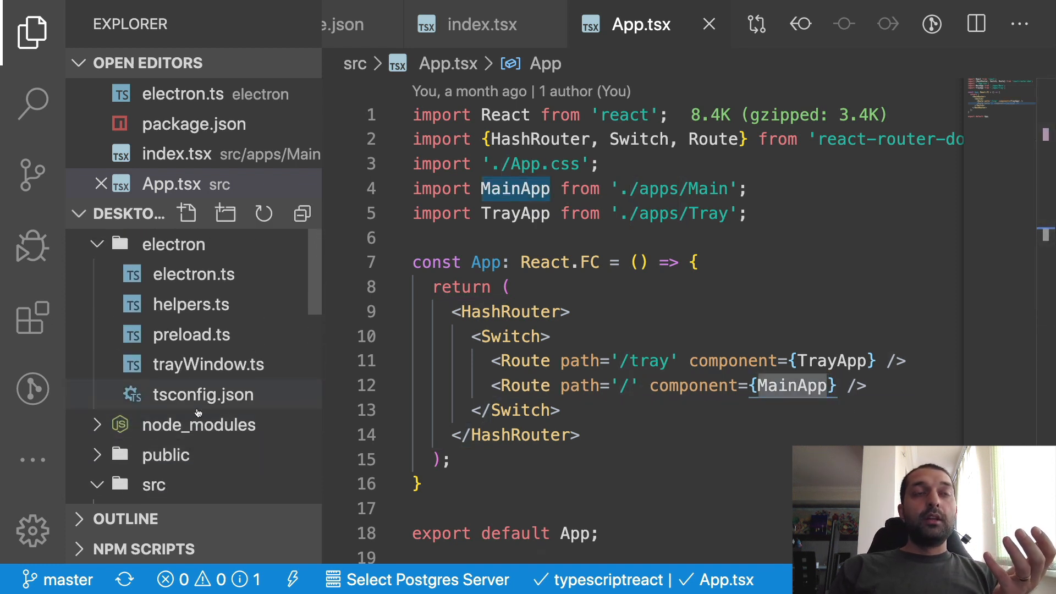
mouse_move(202, 303)
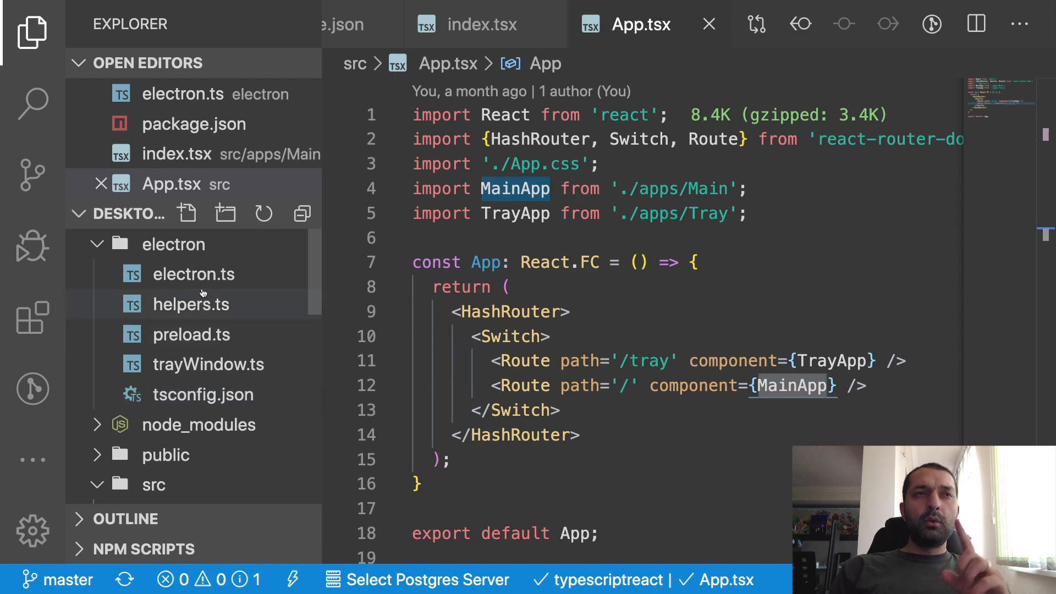
Read through trayWindow.ts, then have package.json open with an empty integrated terminal.
click(209, 364)
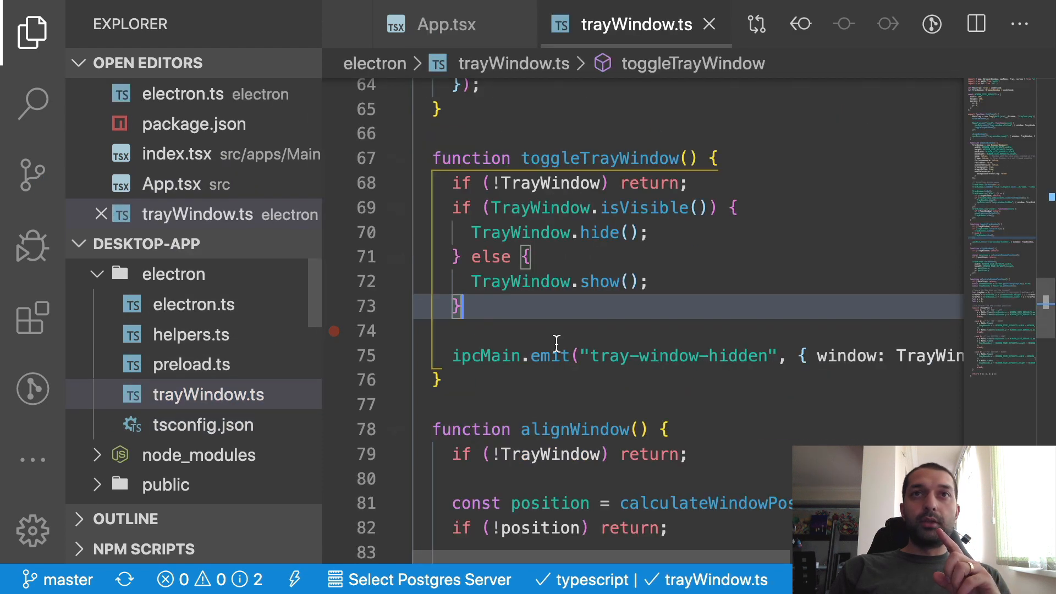
scroll(down, 3)
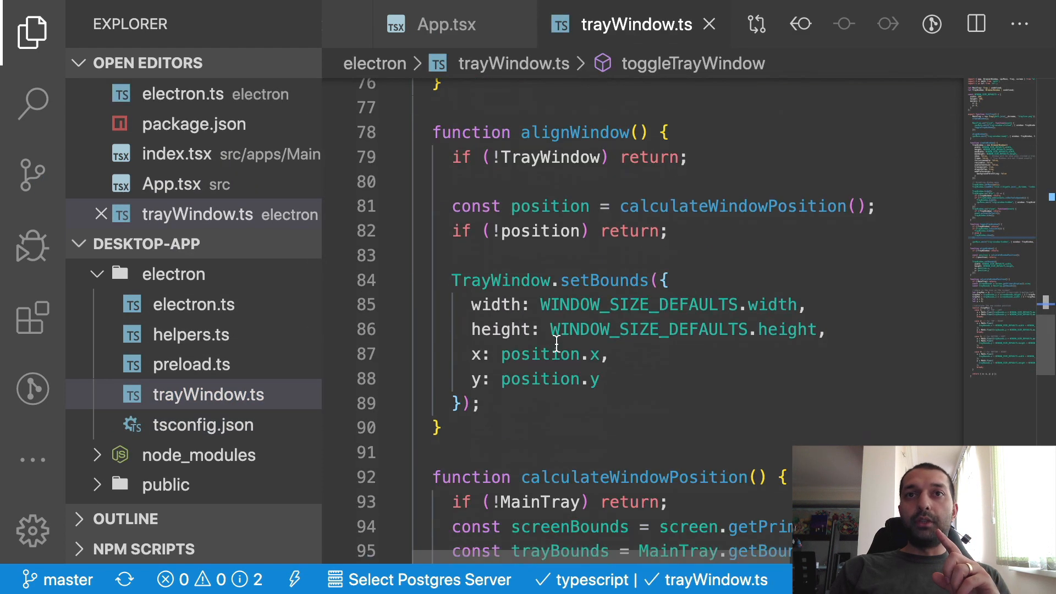
scroll(up, 3)
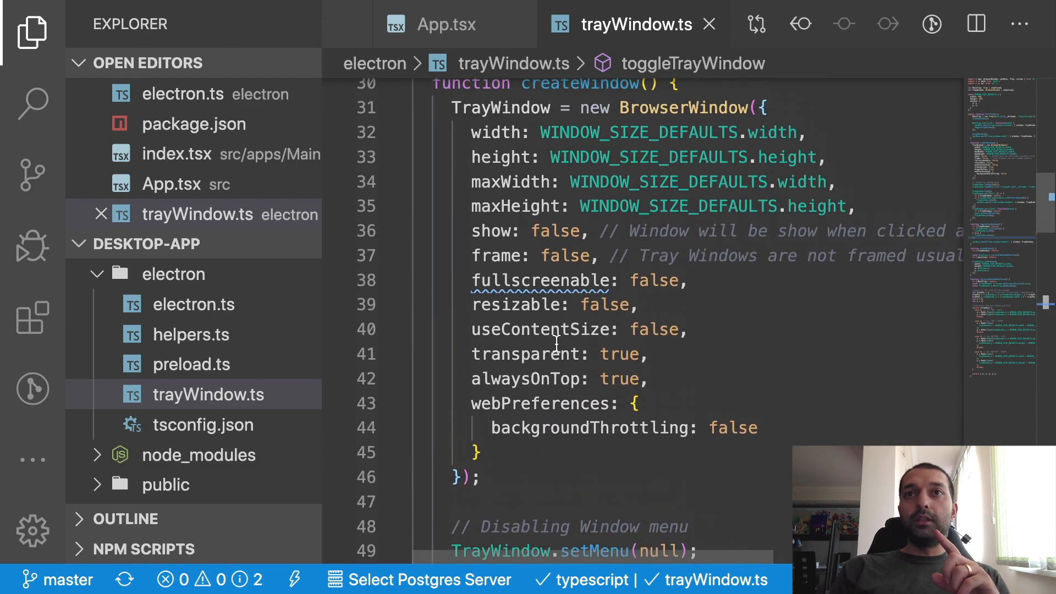
scroll(down, 3)
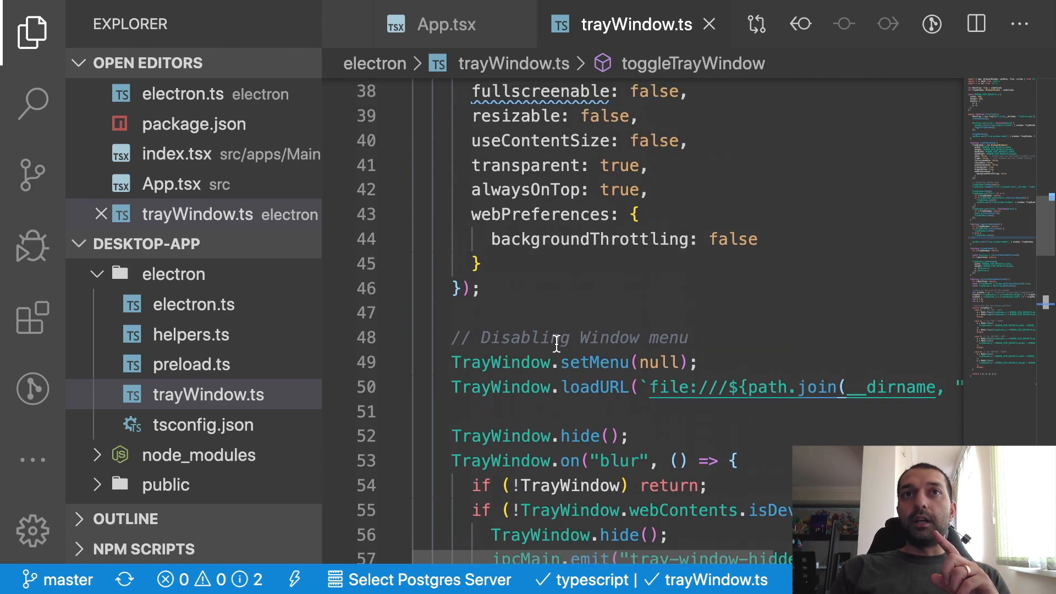
click(584, 387)
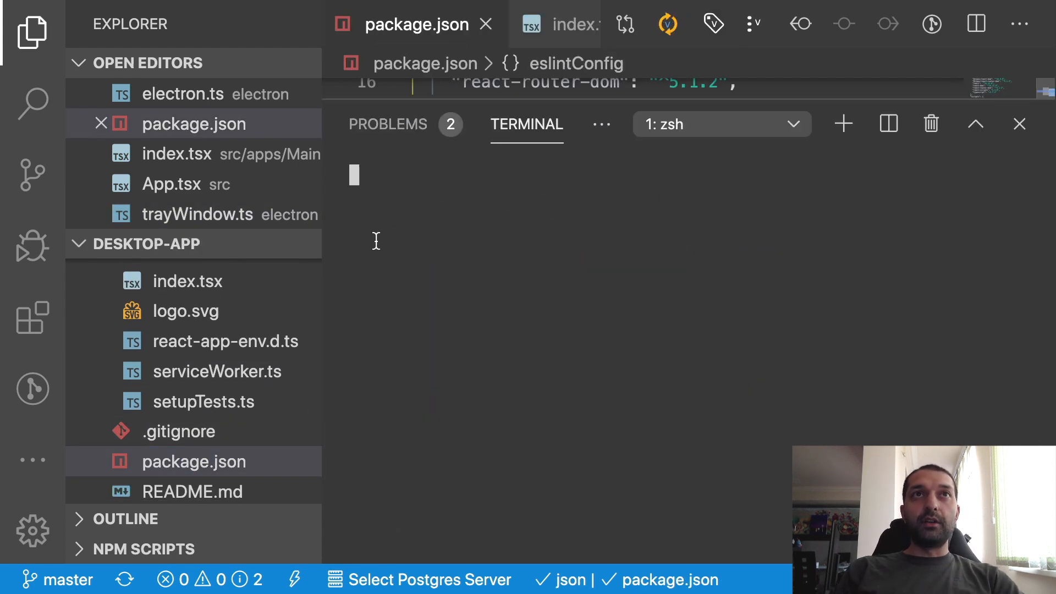
Run yarn start:web in the terminal so the React app opens at localhost:3000.
click(32, 32)
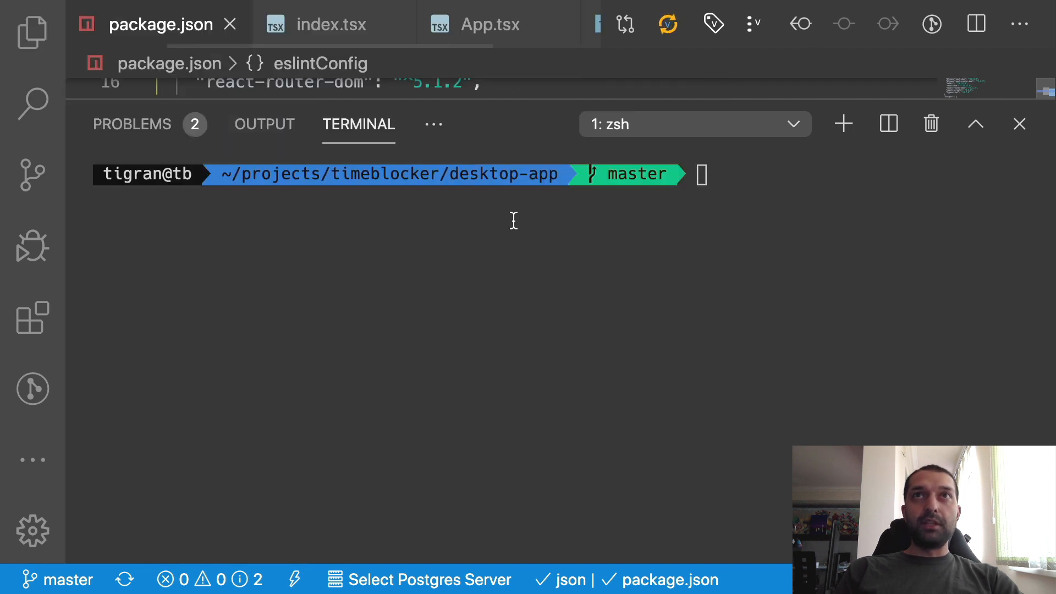
text(ya)
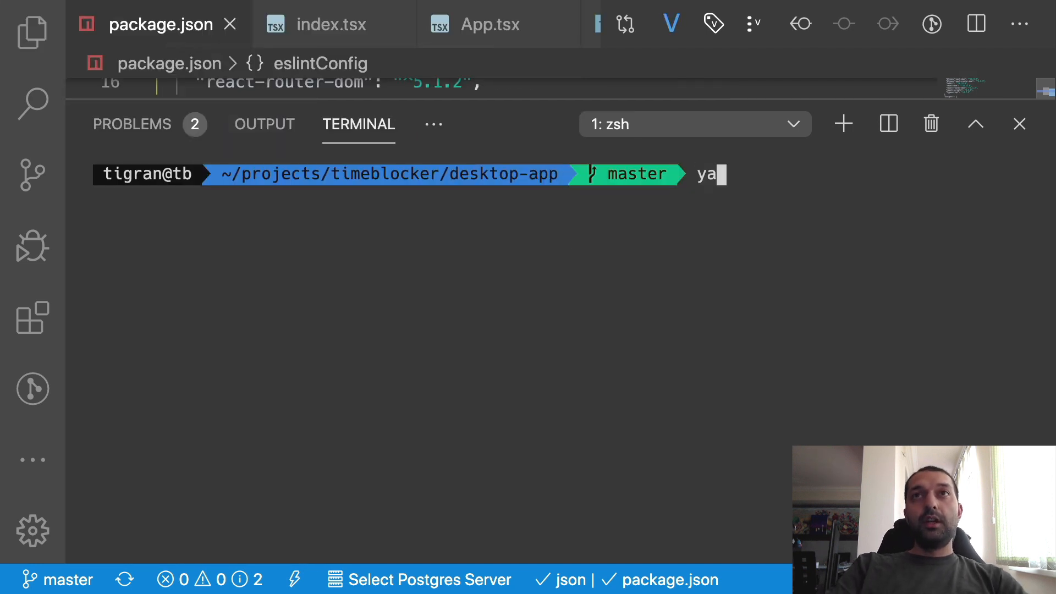
text(rn)
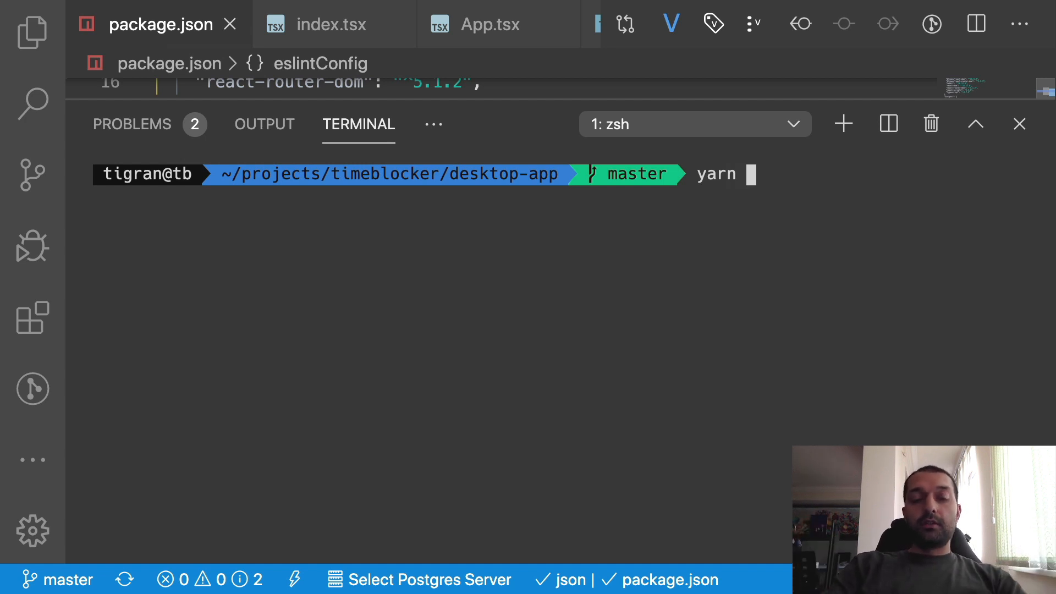
text(start:we)
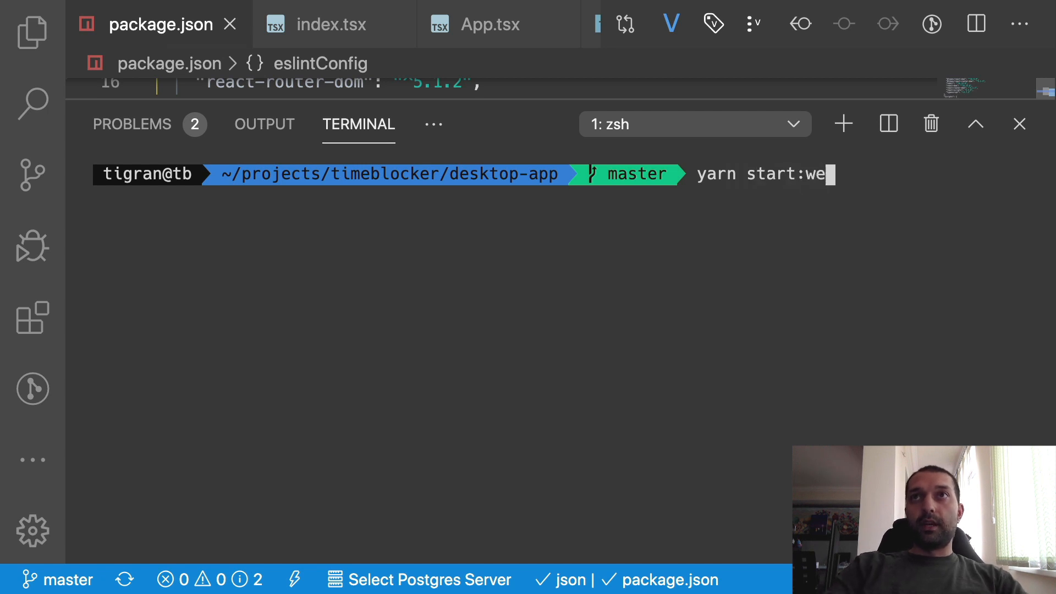
key(Return)
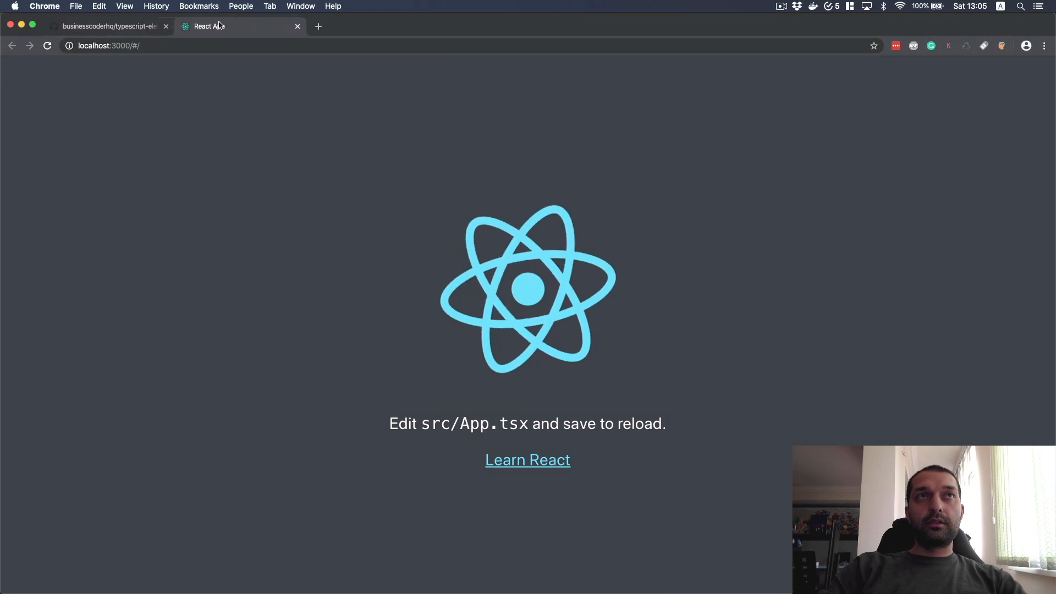
mouse_move(471, 355)
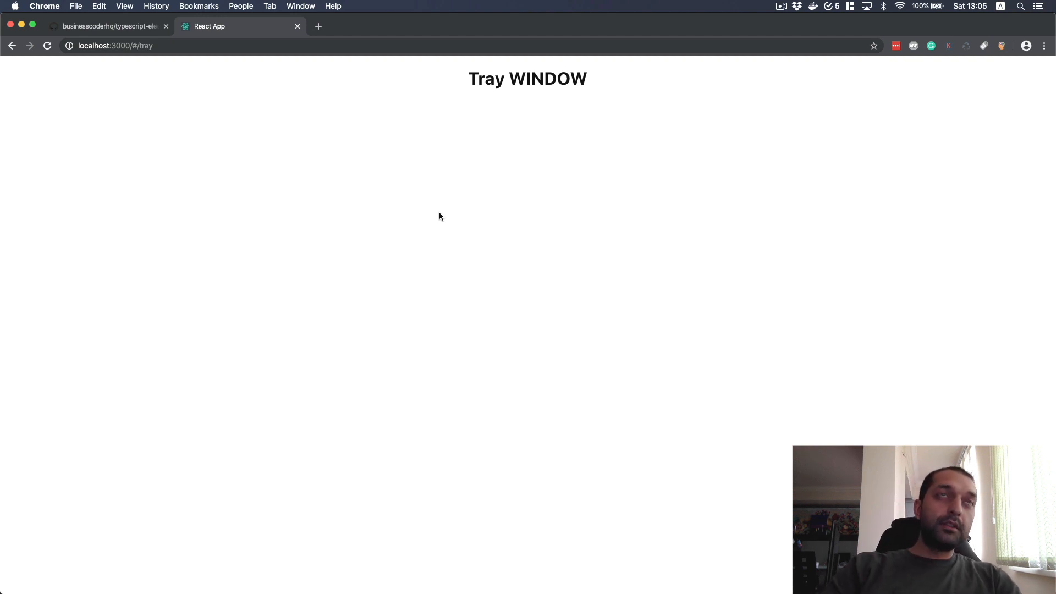
mouse_move(472, 265)
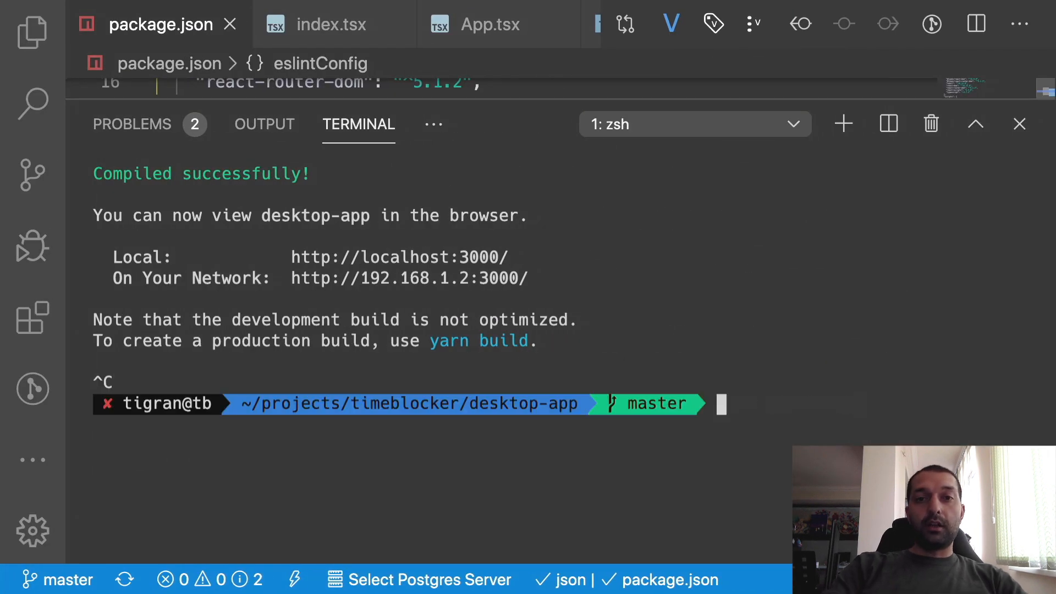
Run yarn build:web, yarn build:desktop and yarn start:desktop in the terminal.
text(yarn build:wen)
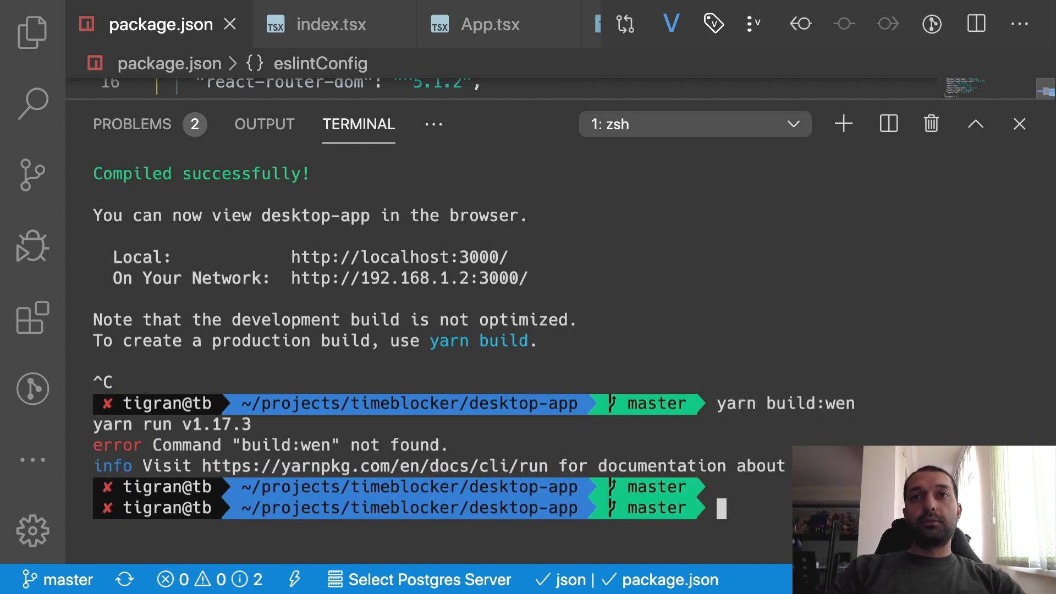
text(yarn bui)
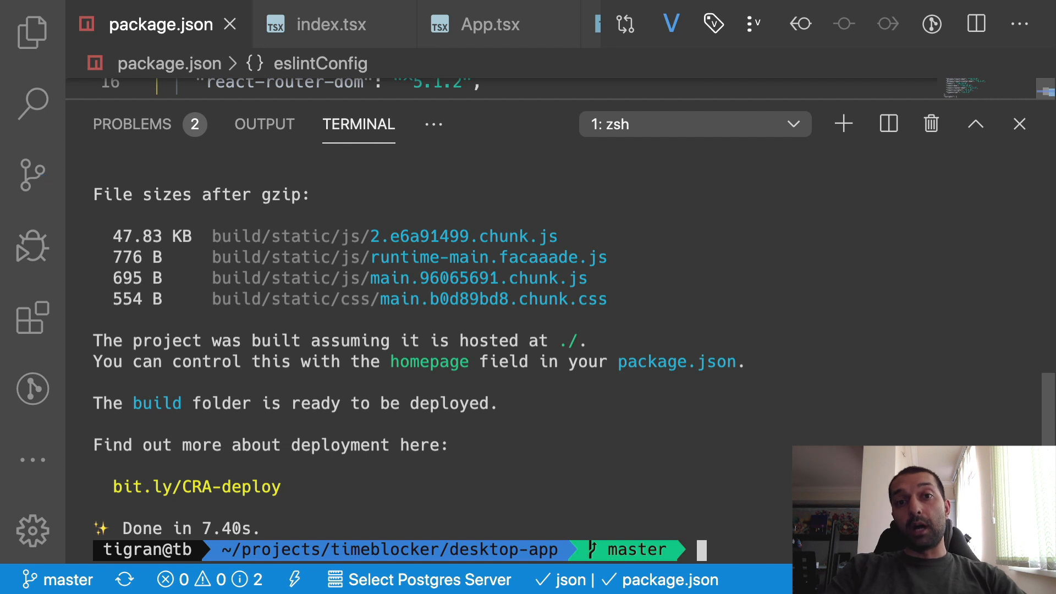
text(yarn build)
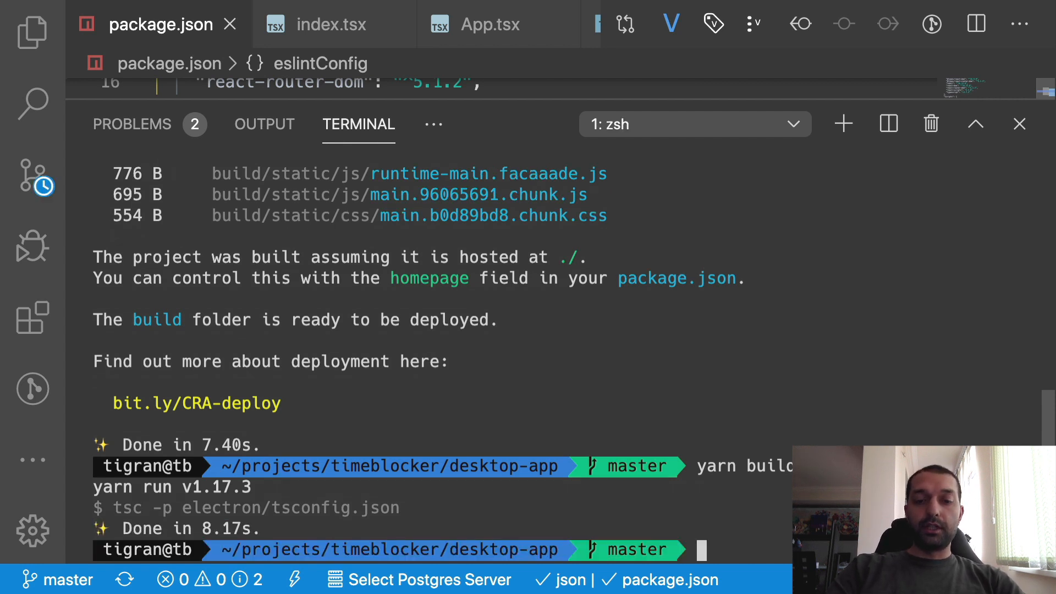
text(yarn st)
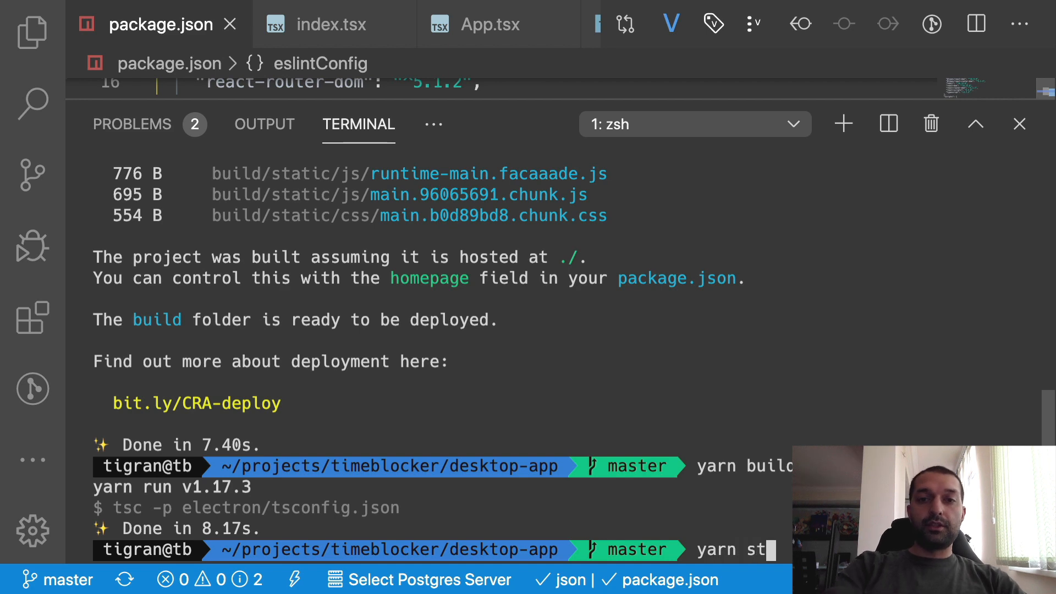
text(art:desktop)
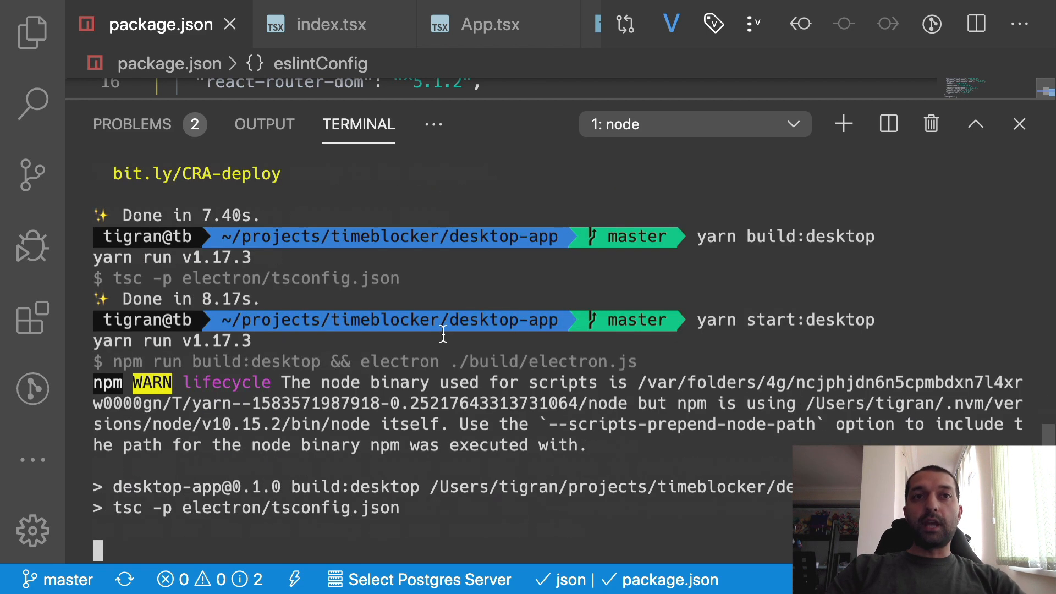
mouse_move(460, 368)
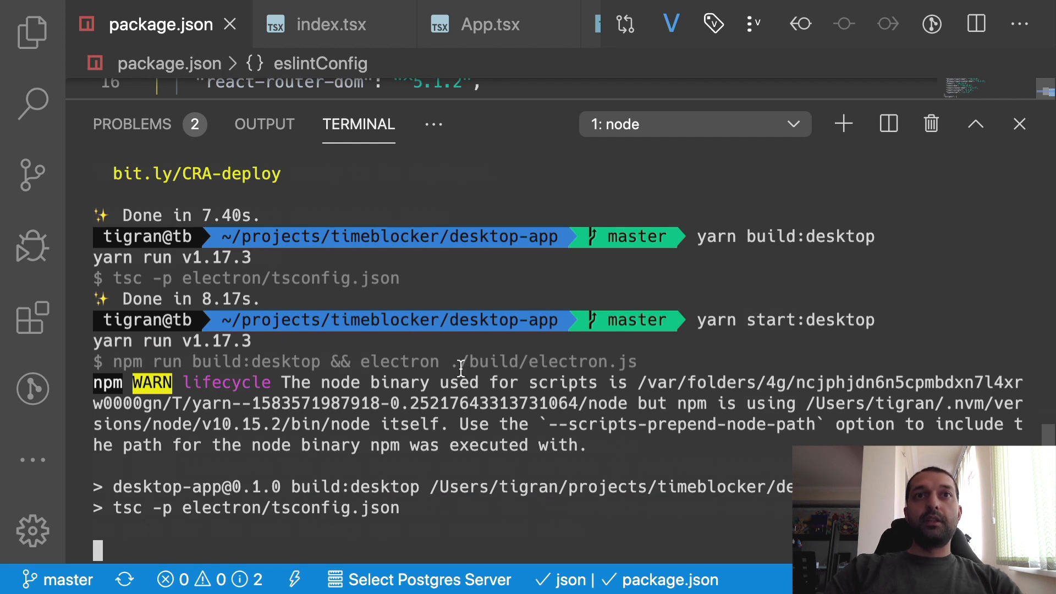
mouse_move(505, 409)
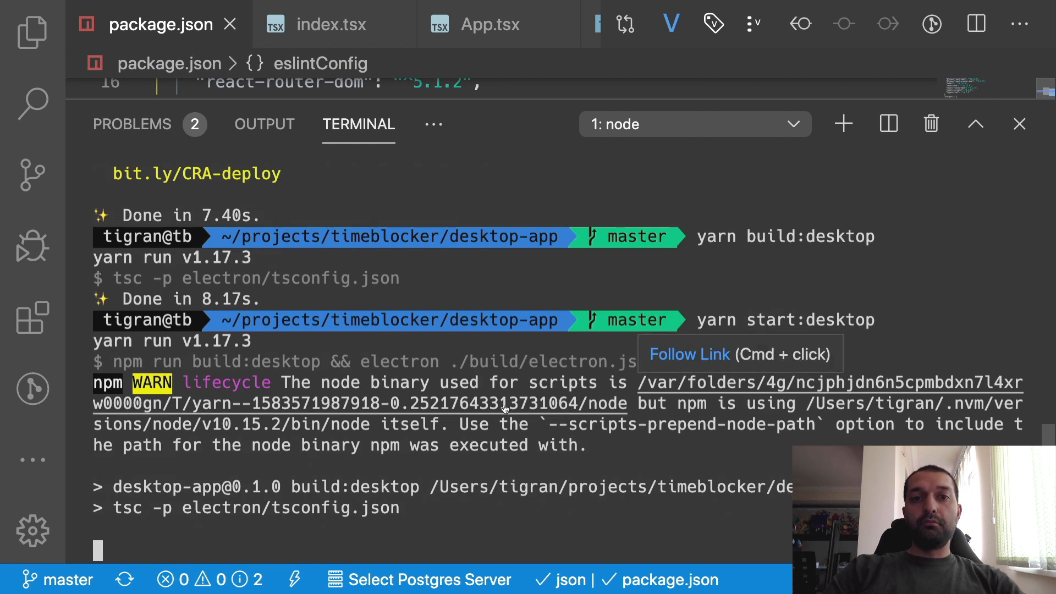
mouse_move(484, 431)
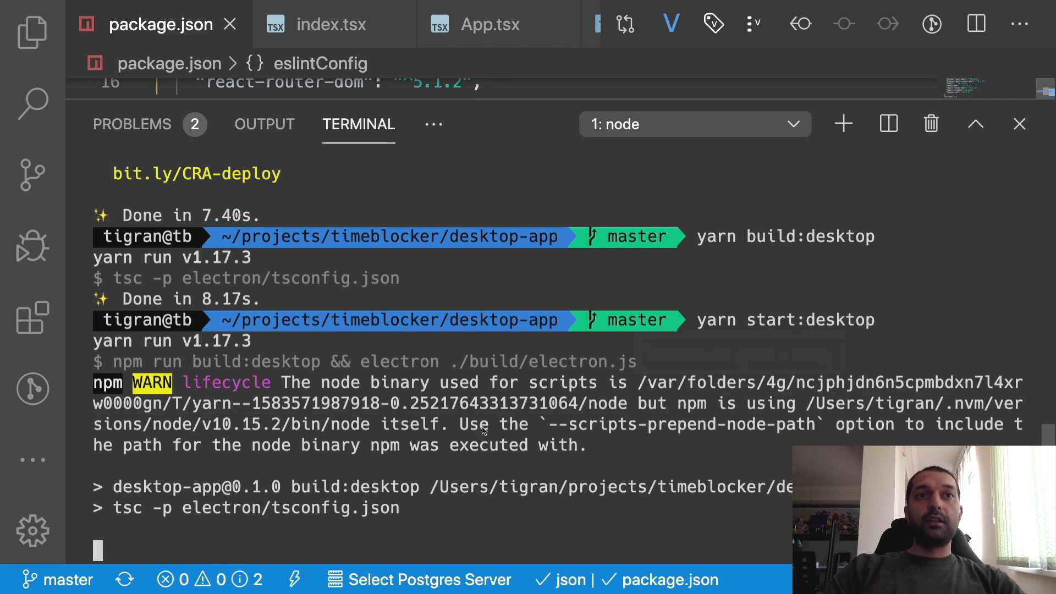
mouse_move(410, 488)
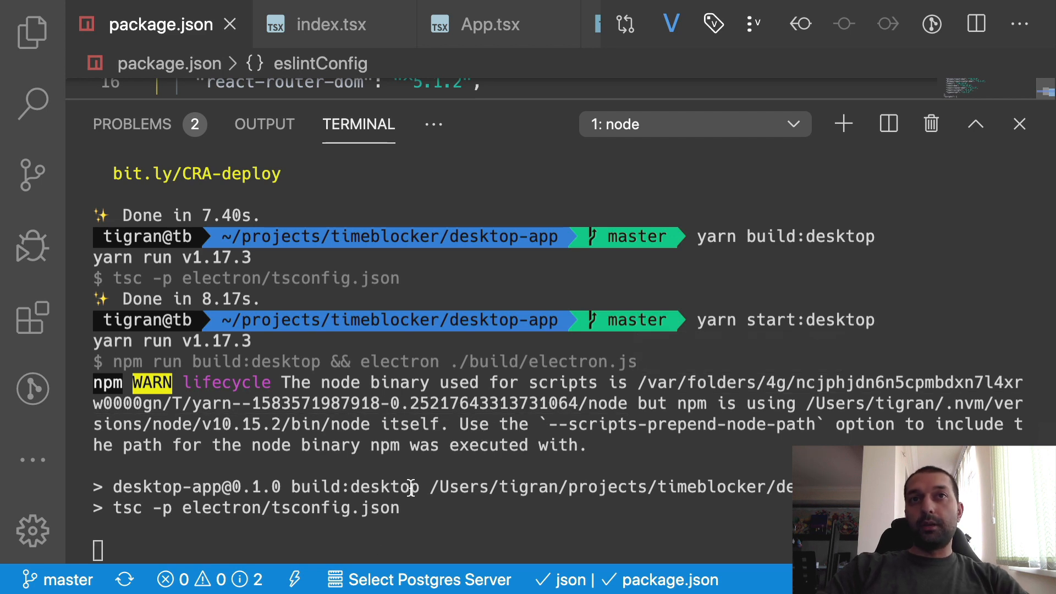